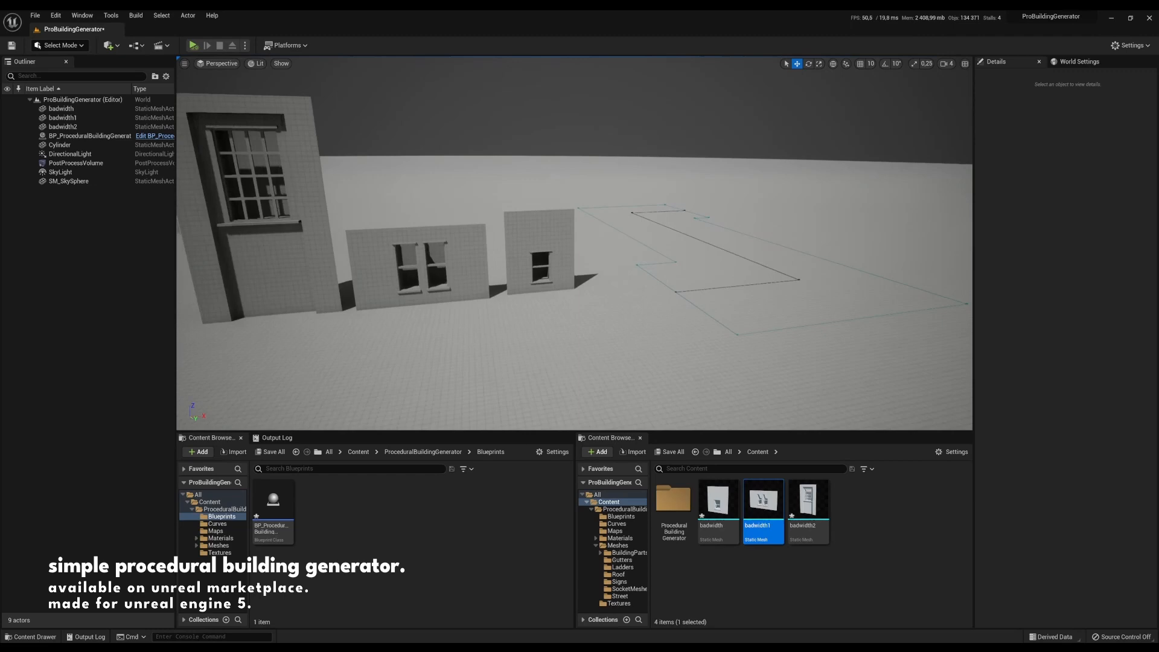
- Select BP_ProceduralBuildingGenerator and build a four-storey building along the spline outline
click(88, 135)
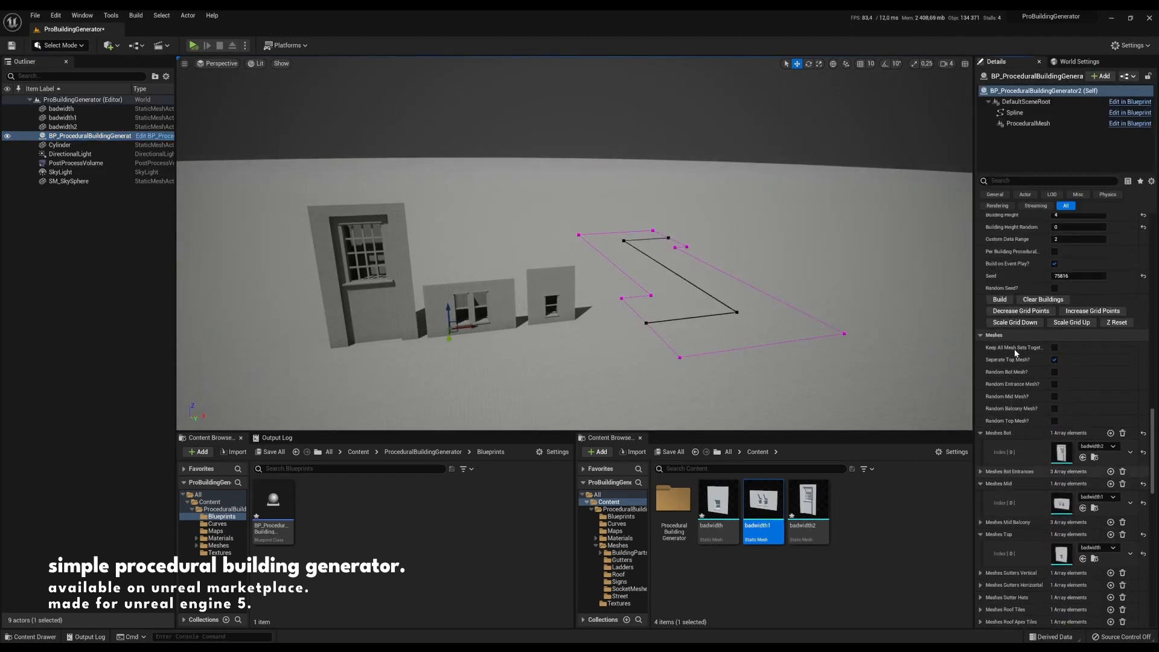
click(999, 299)
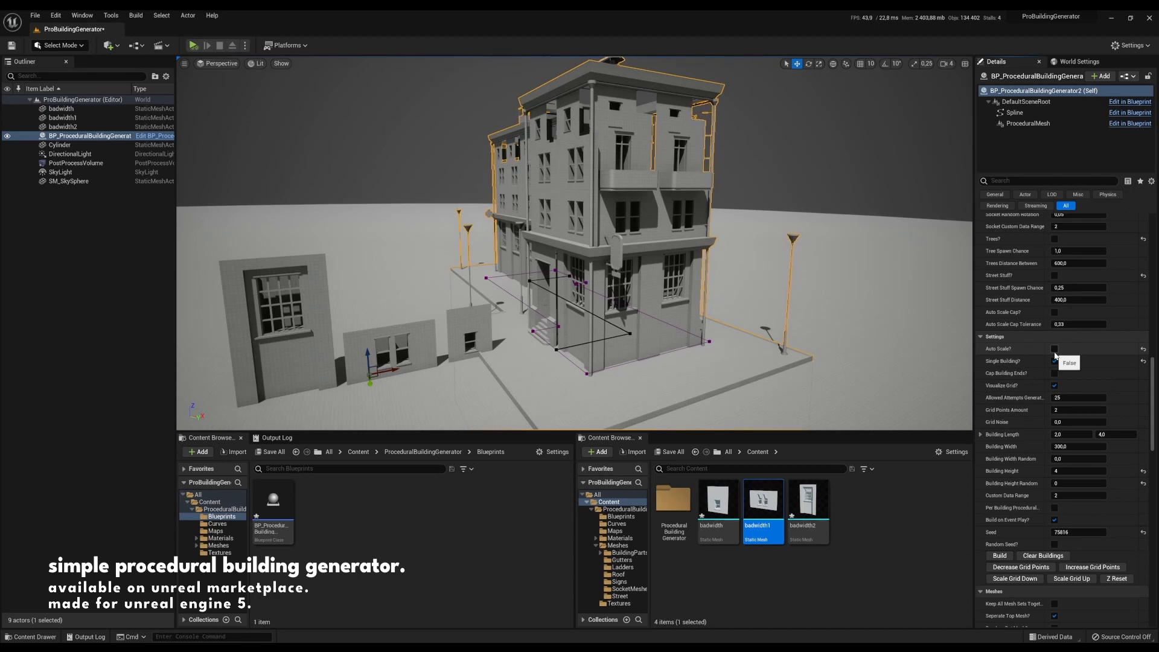
- Tick Auto Scale? so wall meshes stretch to fit each building segment
click(1056, 348)
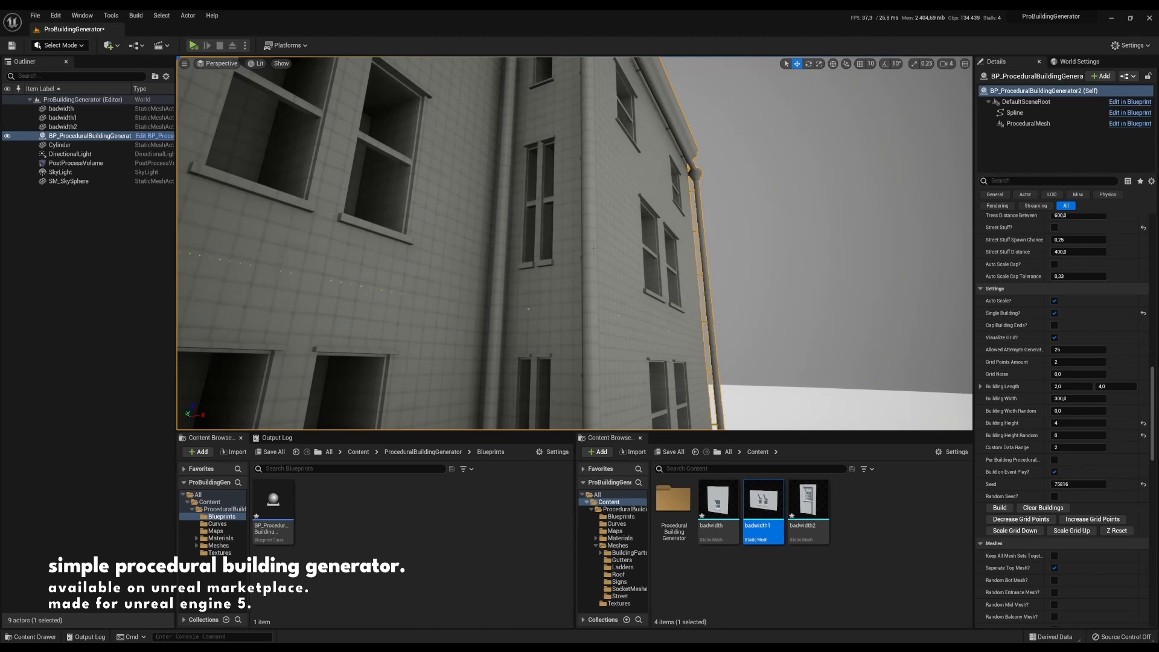
mouse_move(763, 499)
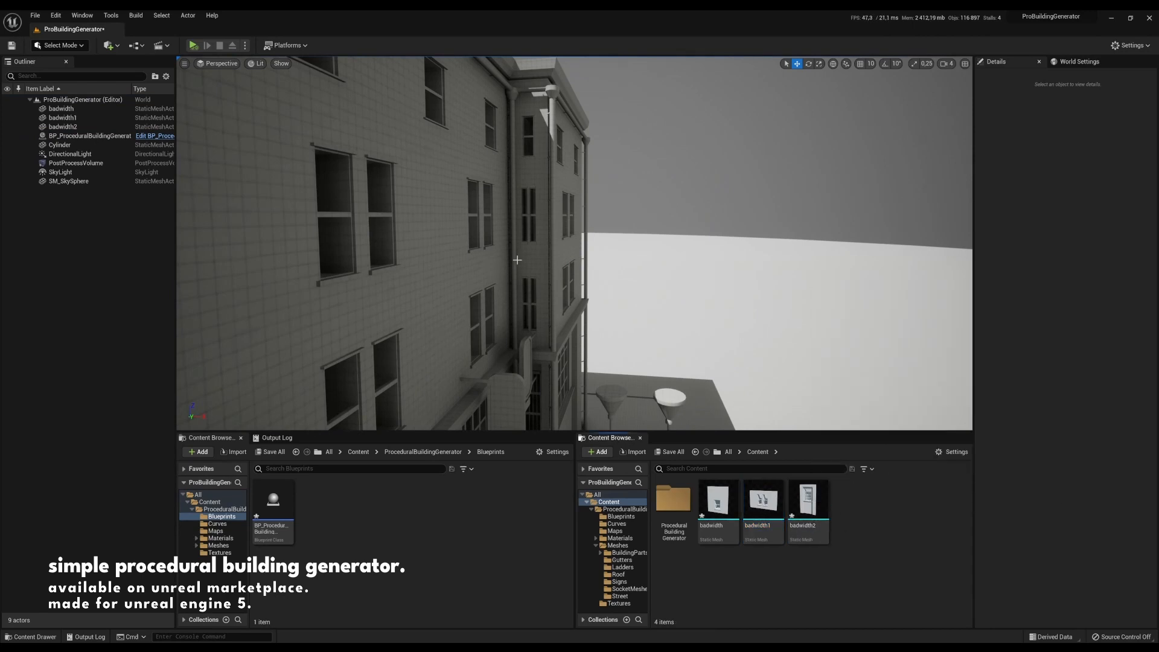
- Reselect the generator and enable Auto Scale Cap? to limit wall mesh stretching
click(89, 136)
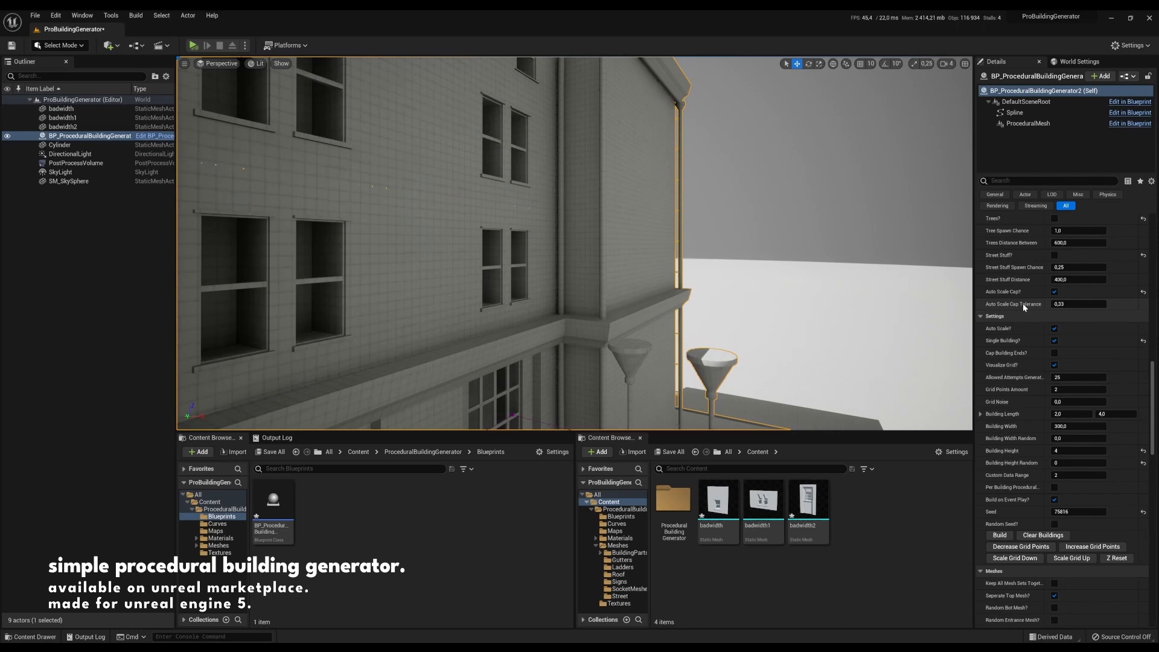
mouse_move(747, 331)
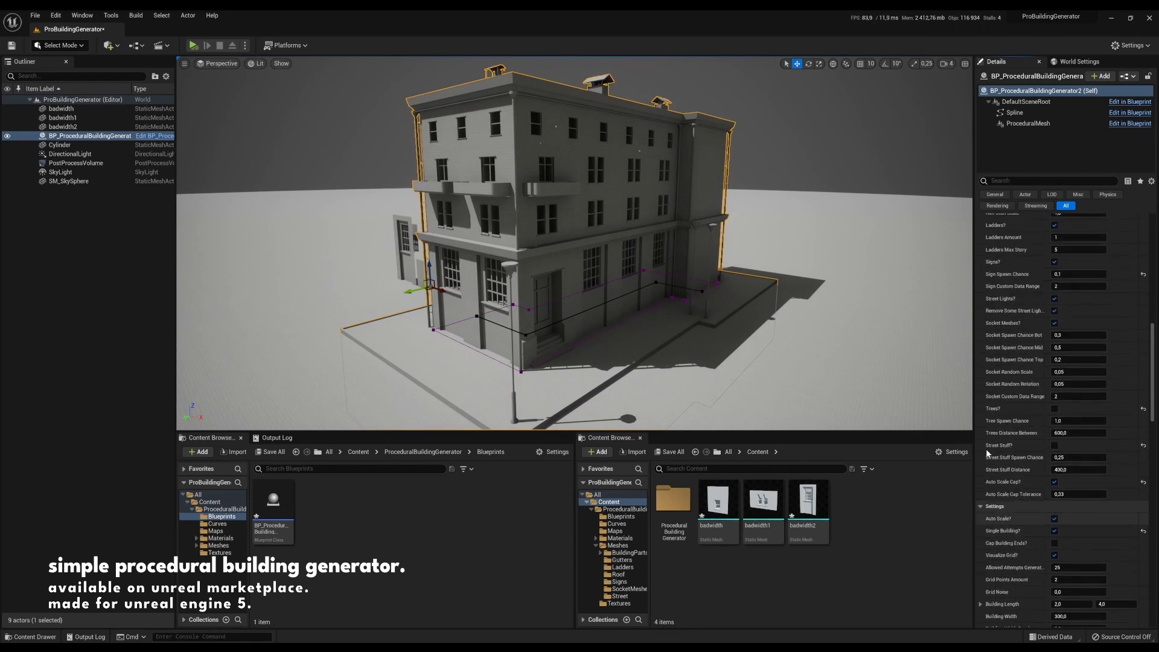
scroll(down, 3)
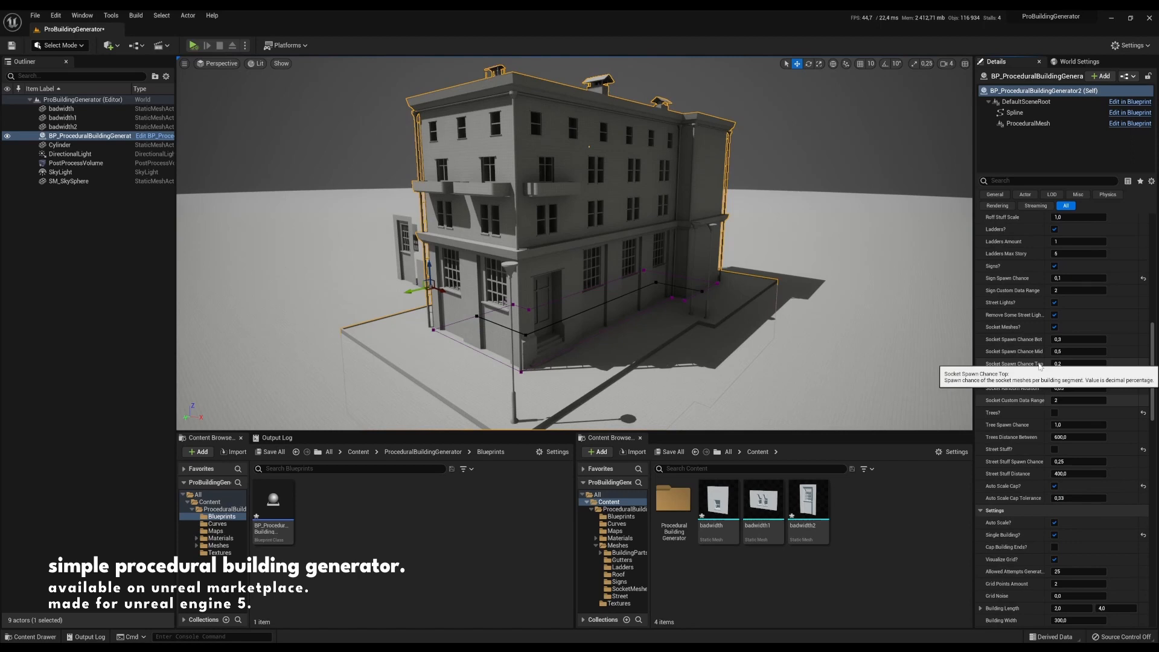
mouse_move(667, 241)
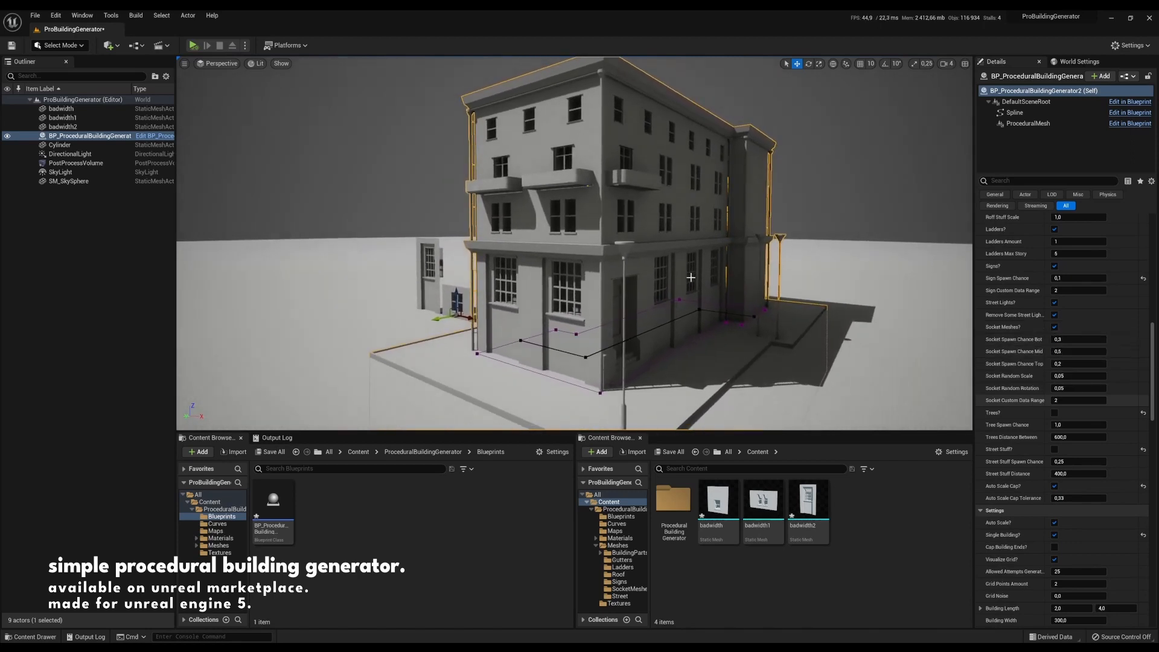
mouse_move(762, 505)
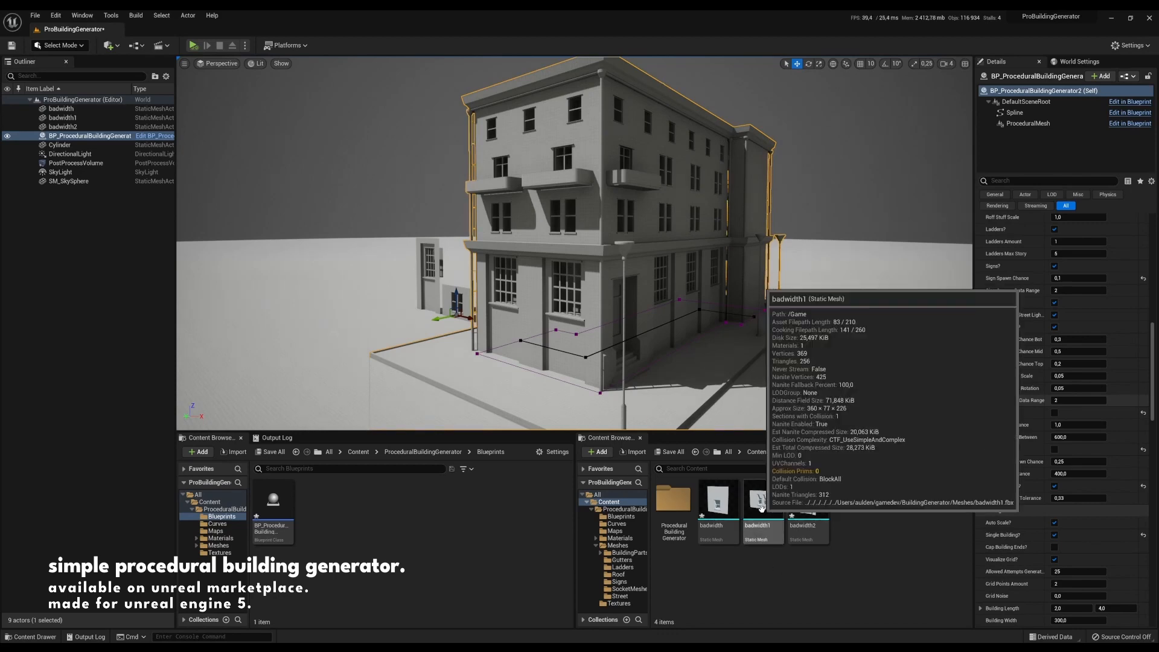
- Create a new socket on the badwidth1 wall mesh via the Socket Manager and return to the level
double_click(763, 499)
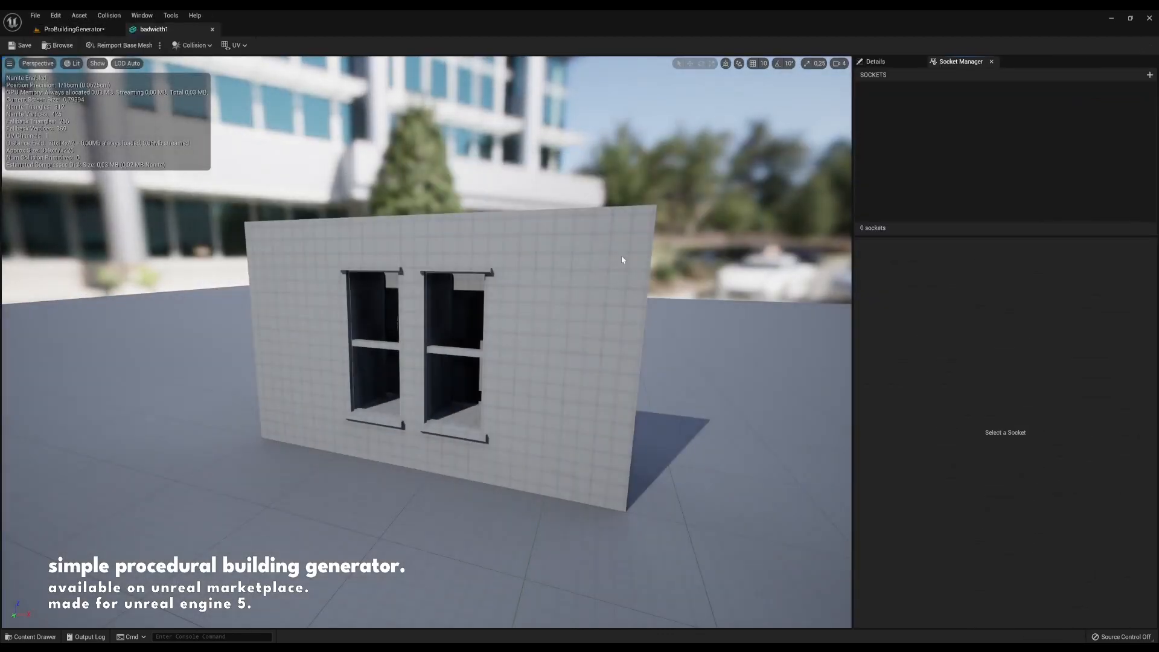
click(874, 61)
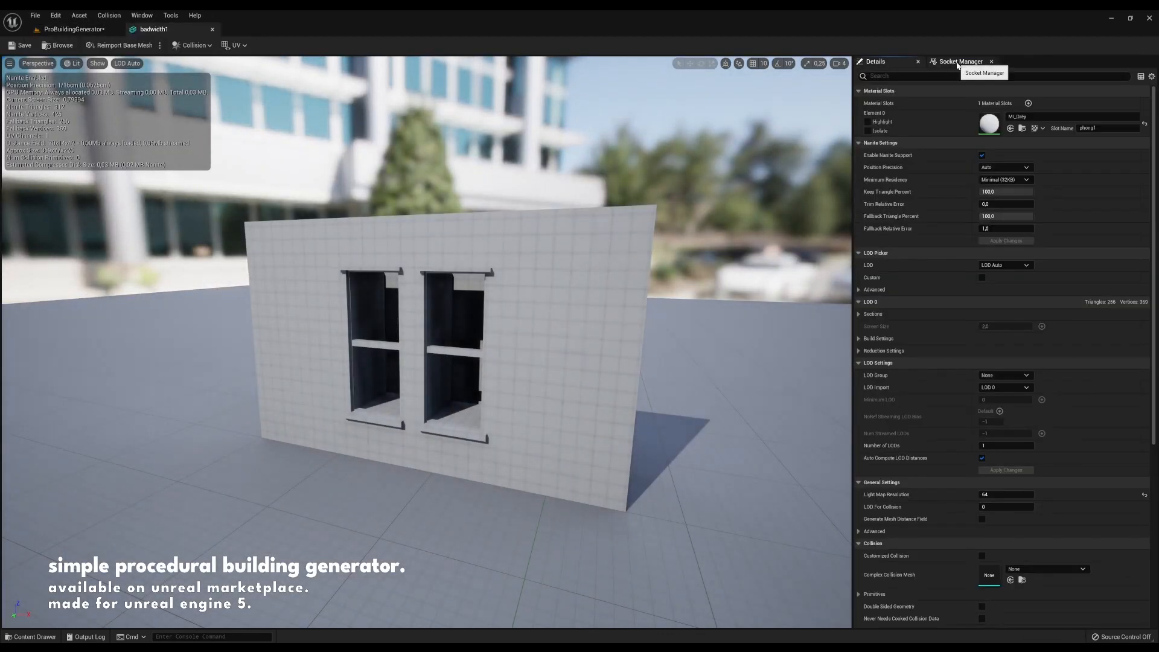
click(960, 62)
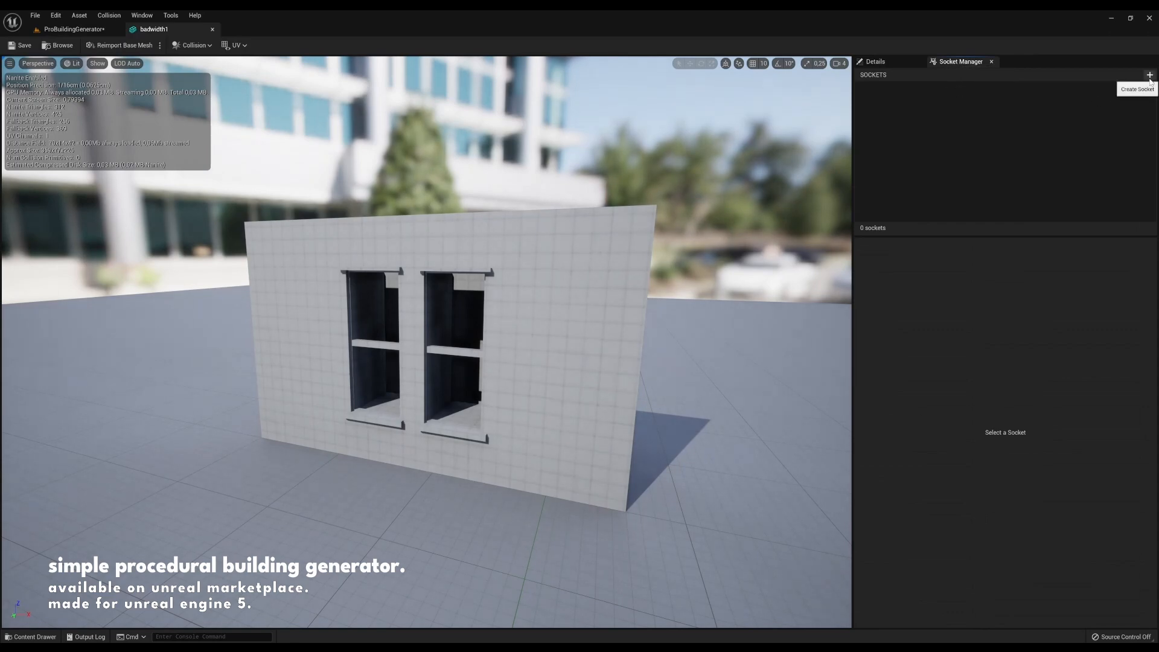
click(1150, 74)
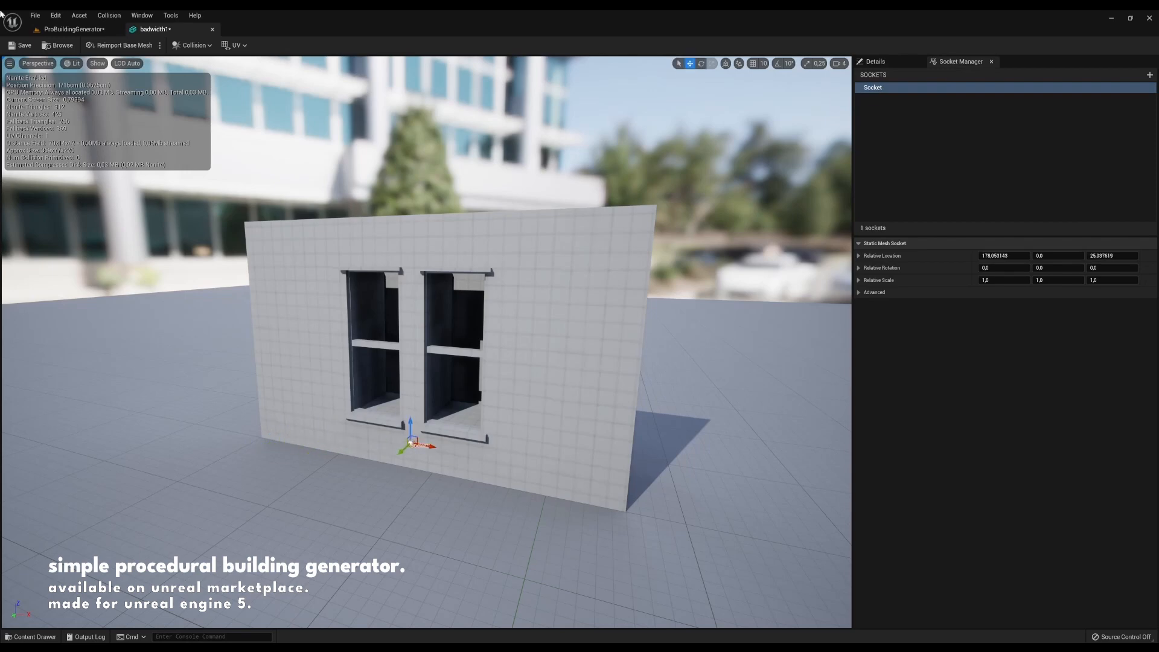
click(71, 29)
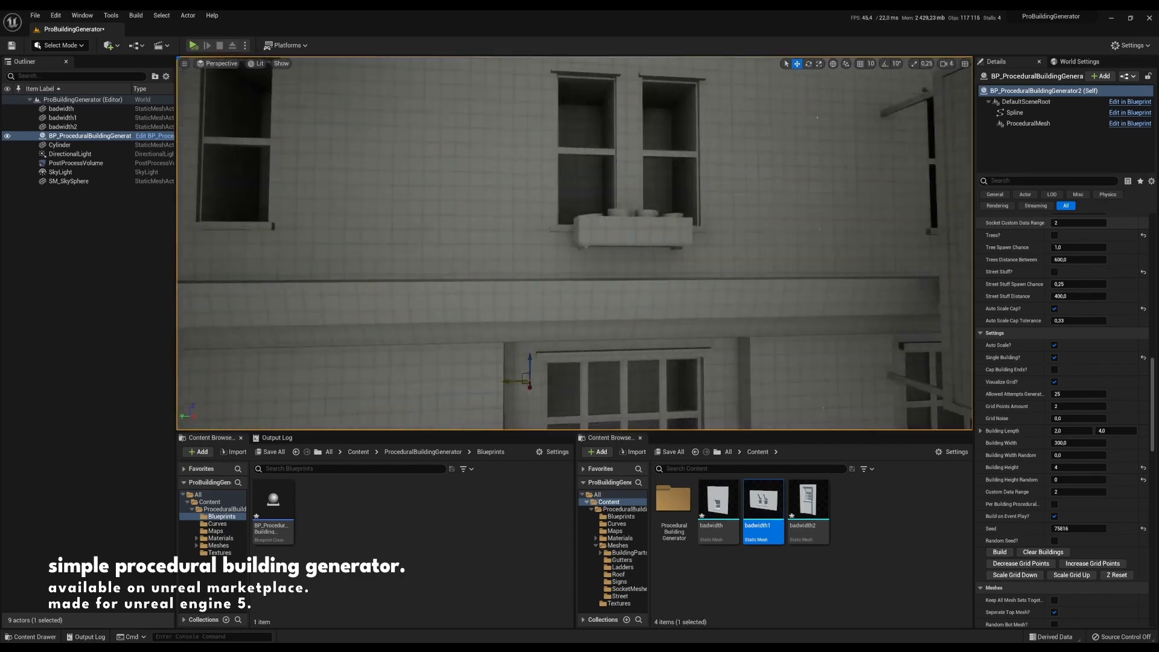
- Set Socket Spawn Chance Mid to 1.0 and select the Socket Random Scale value for editing
click(1001, 552)
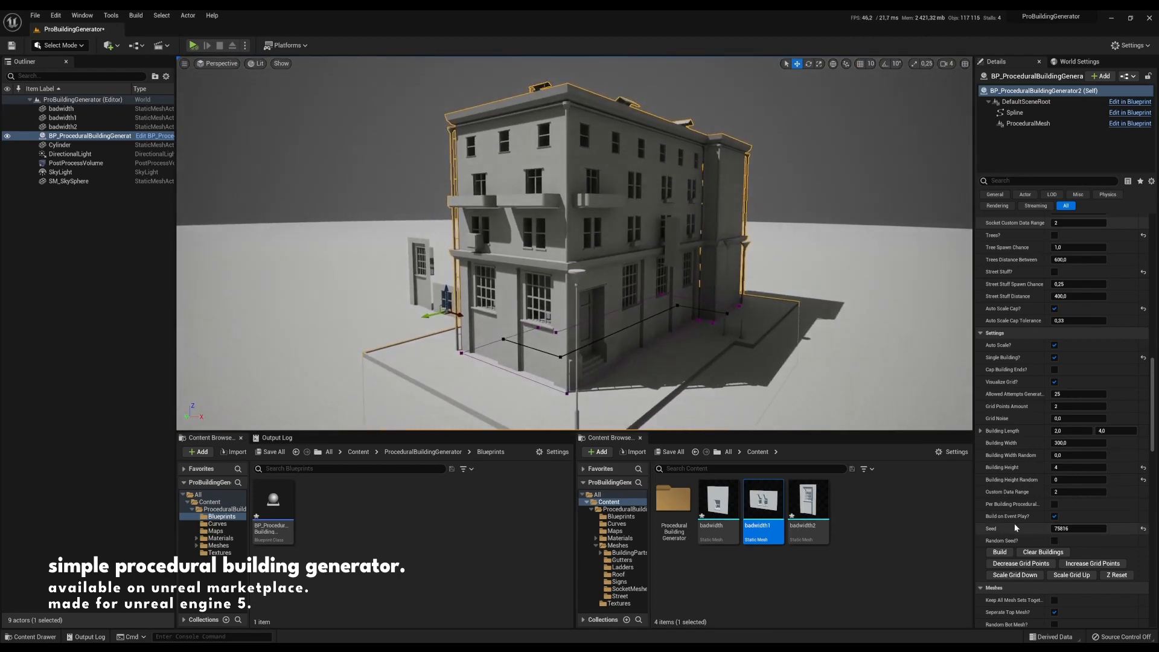
scroll(down, 3)
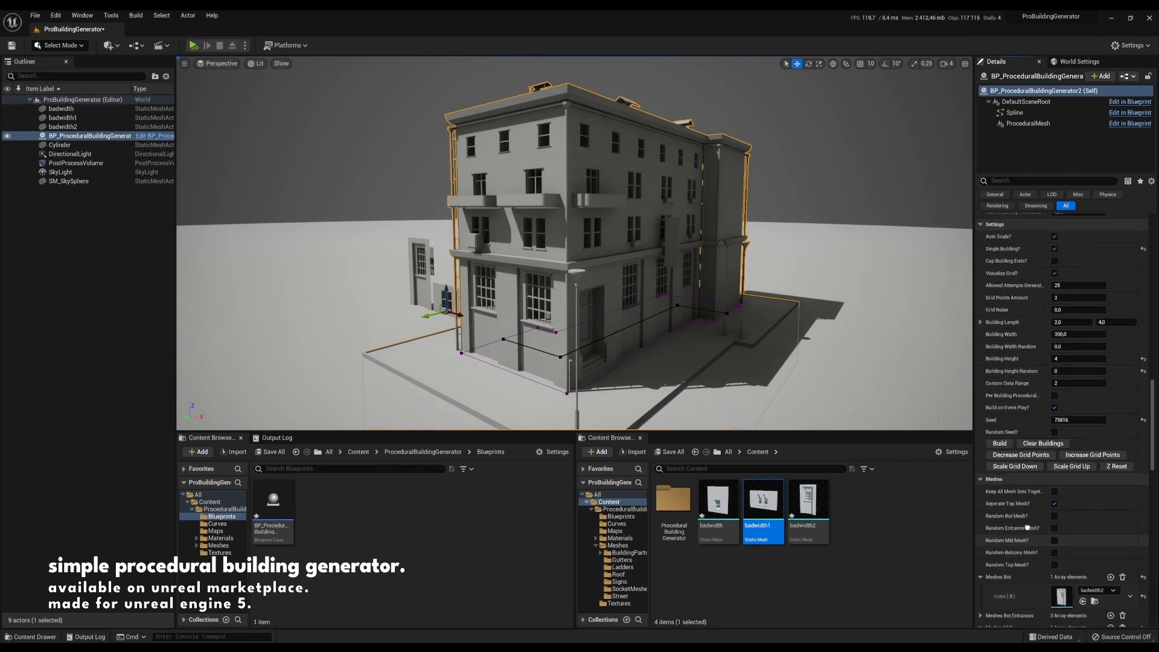
scroll(down, 3)
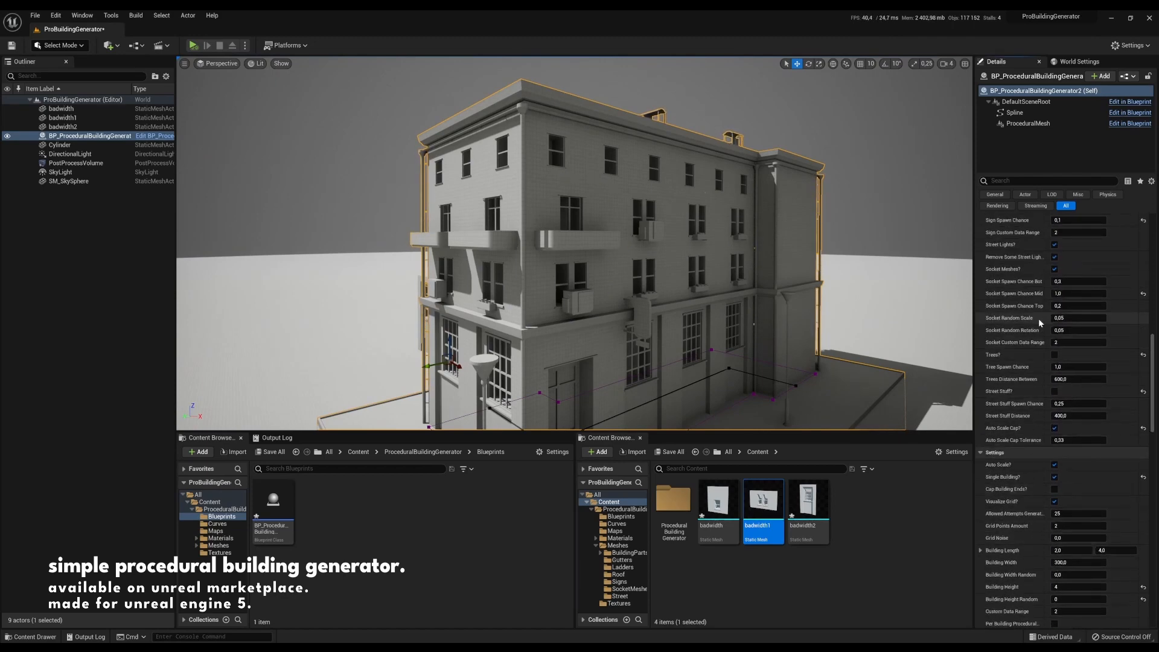
triple_click(1080, 318)
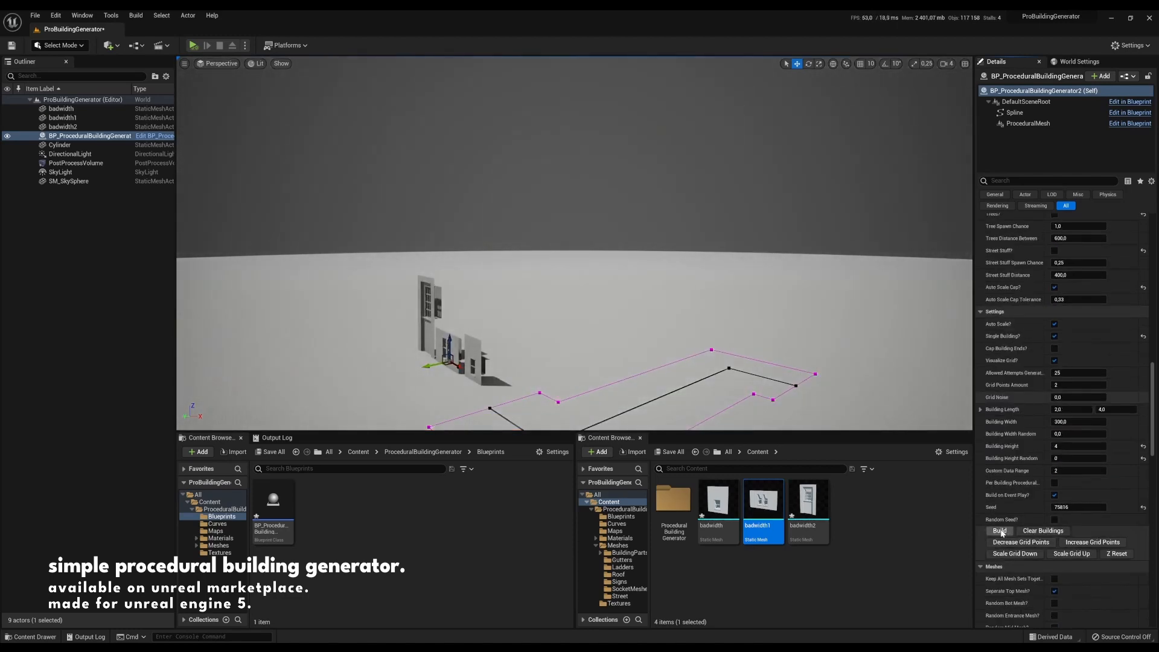
- Rebuild with Socket Random Scale 0.2 and Socket Random Rotation 0.4
click(1000, 531)
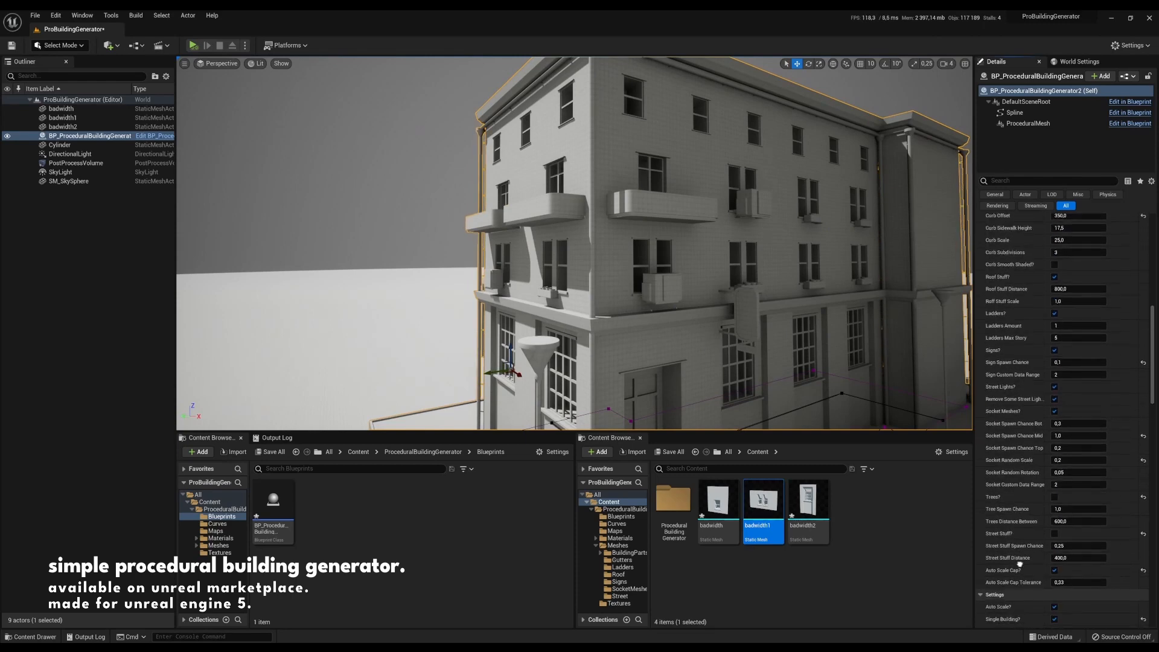
scroll(down, 3)
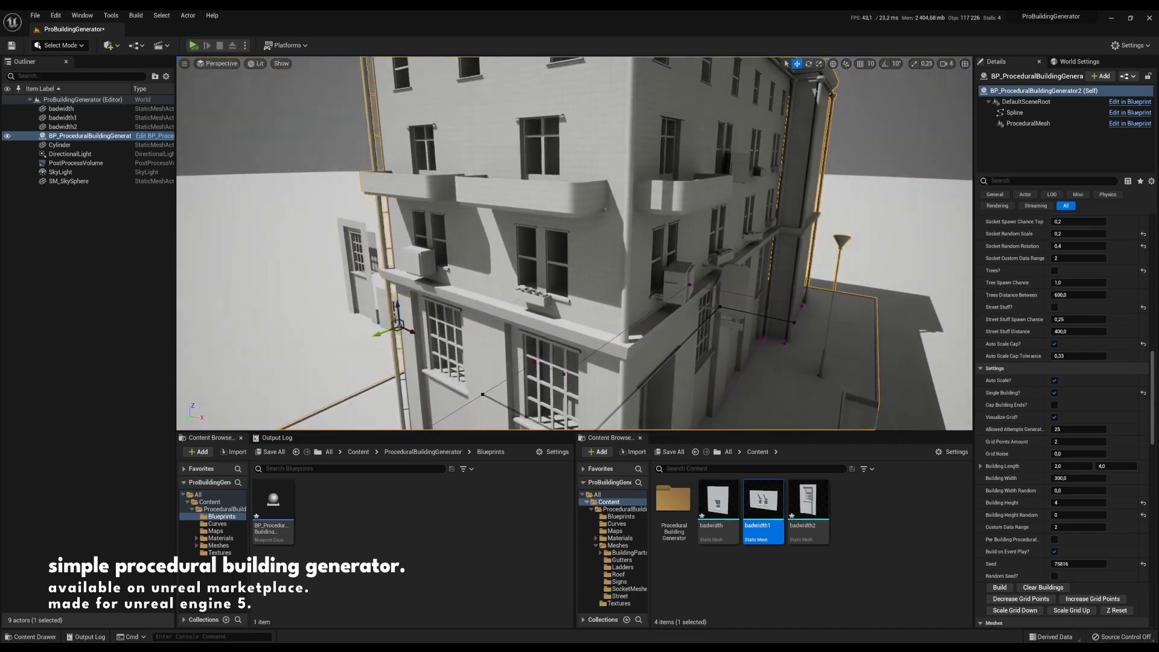
- Add a third element to the Meshes Sockets Mid array and rebuild the building
scroll(down, 3)
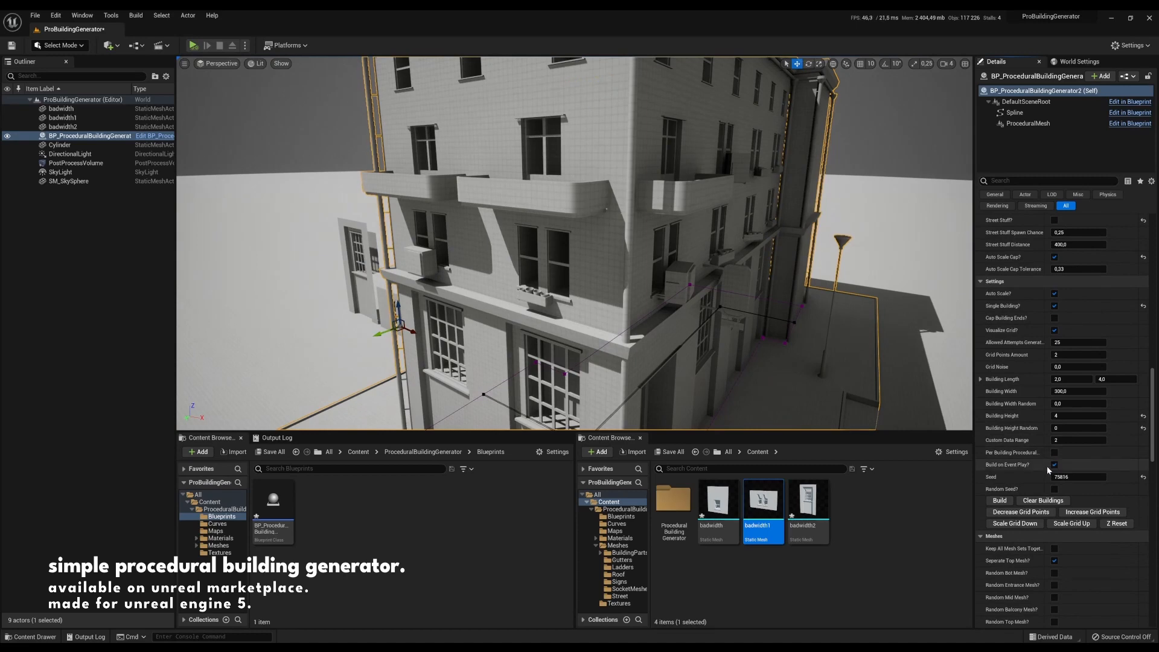
scroll(down, 3)
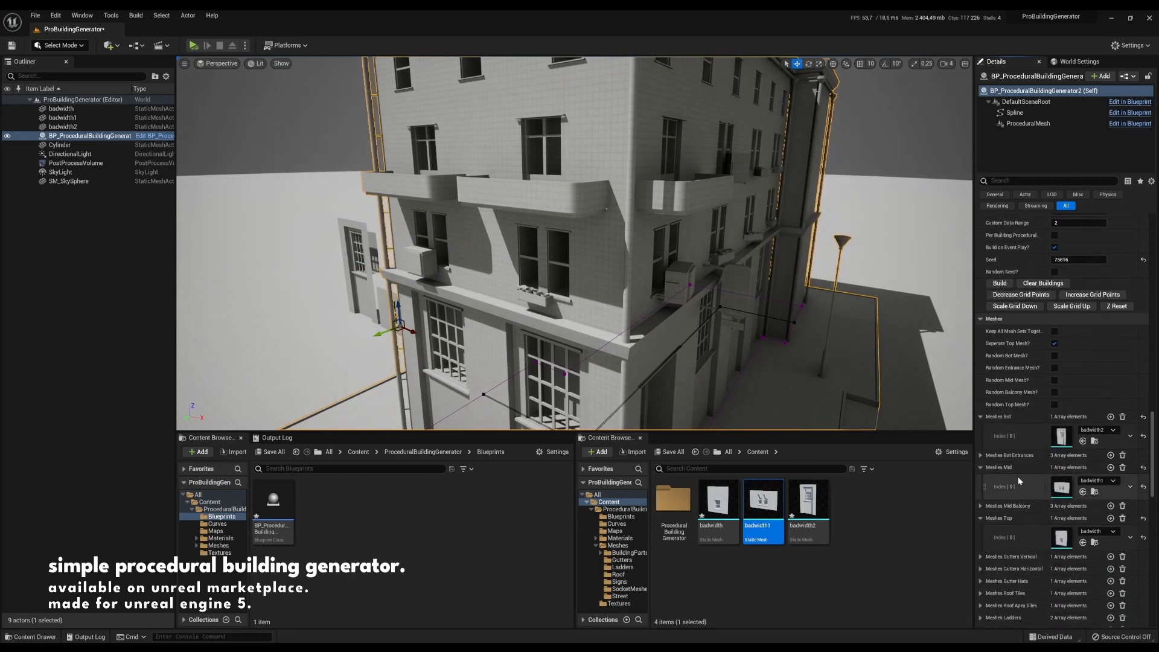
scroll(down, 3)
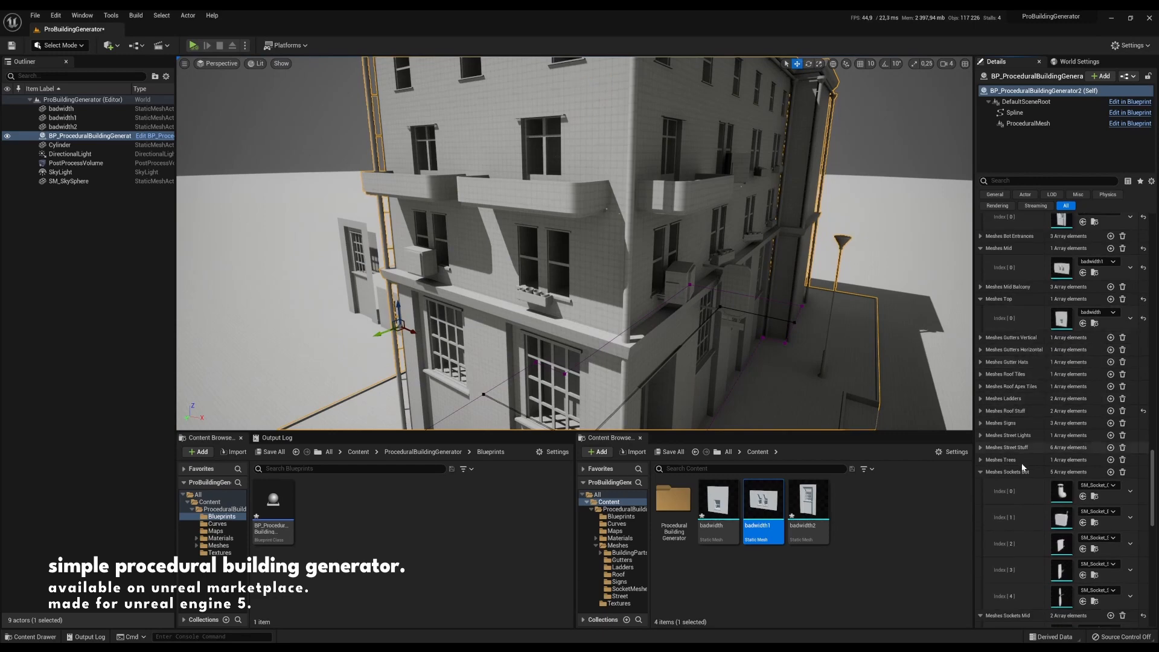
scroll(down, 3)
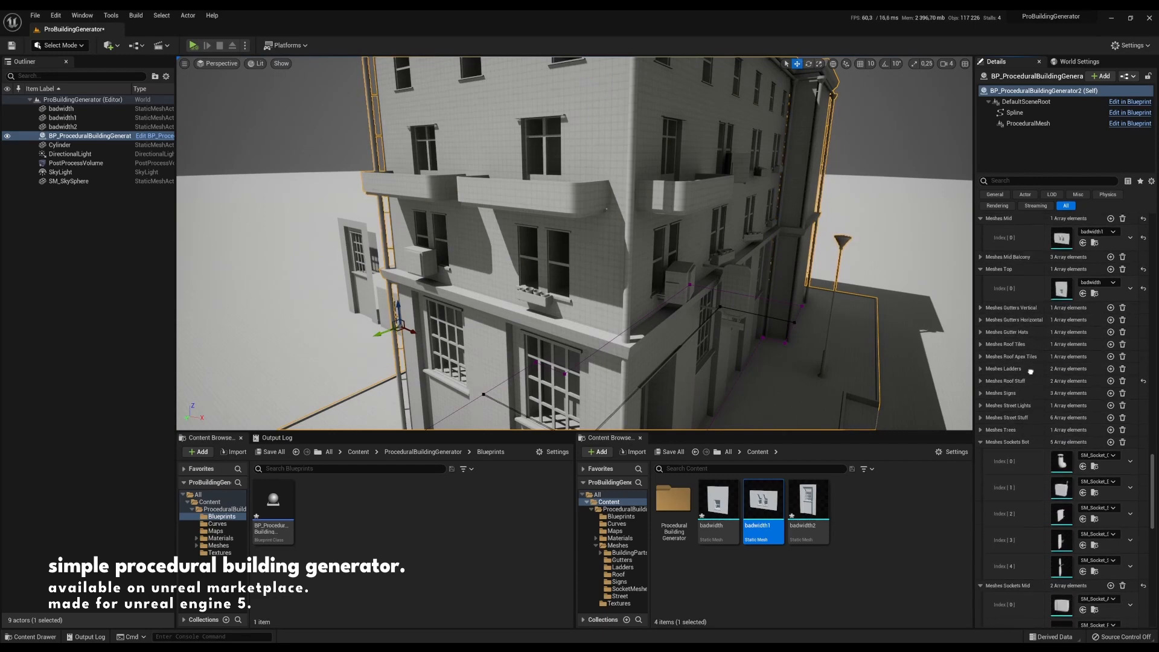
scroll(down, 3)
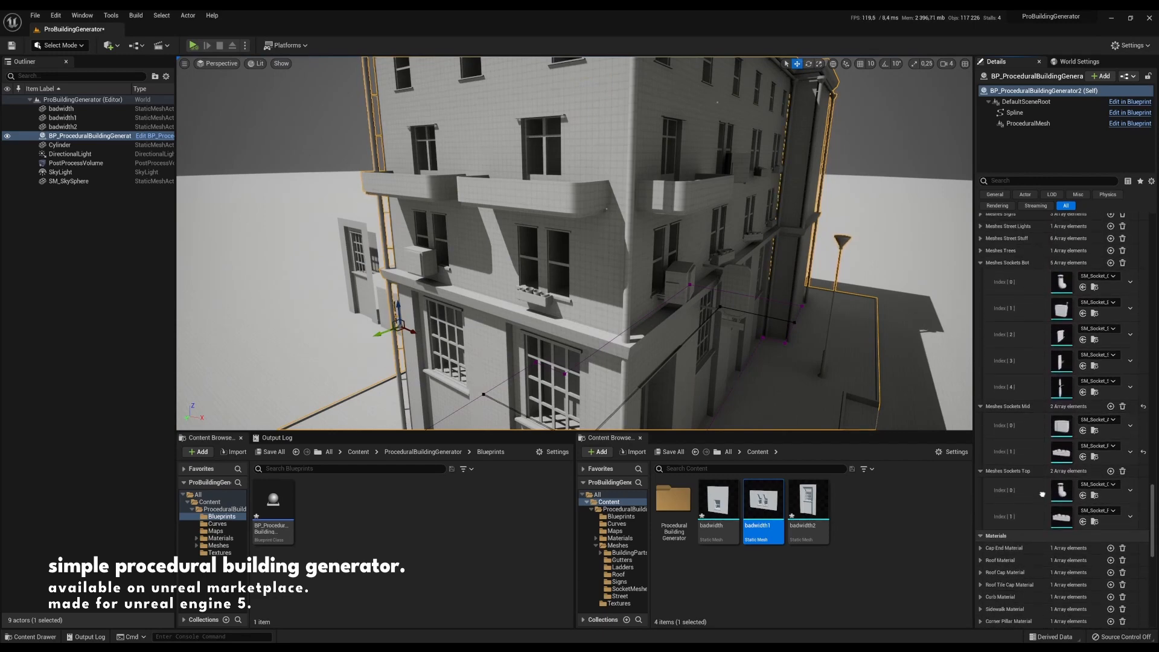
scroll(up, 3)
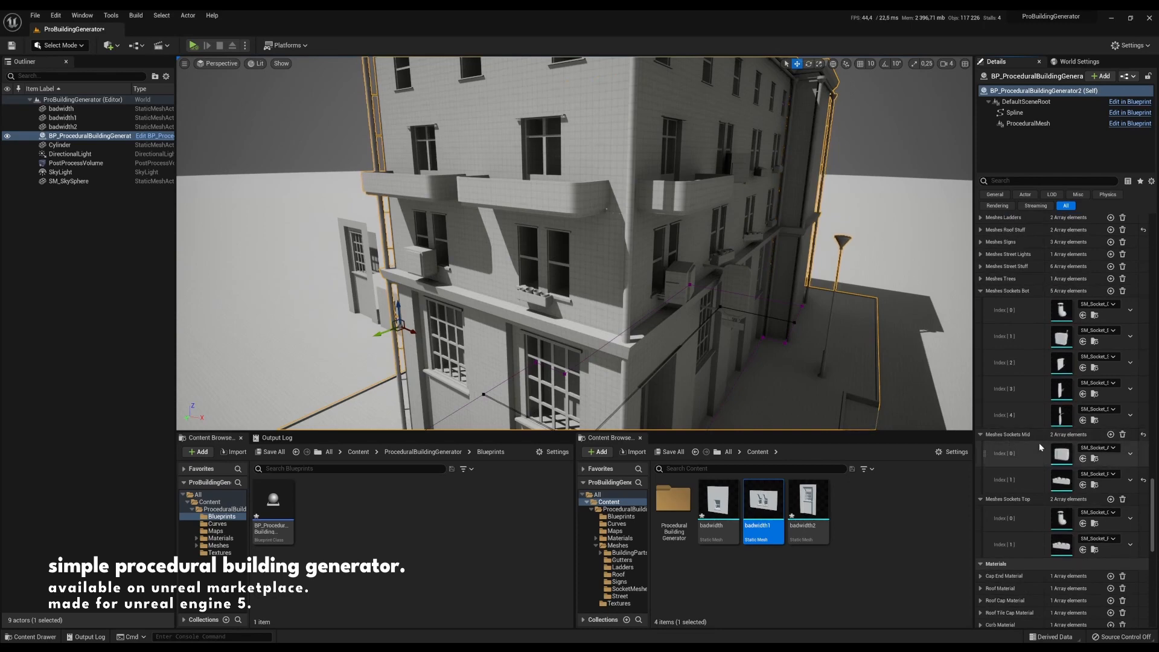
click(1111, 435)
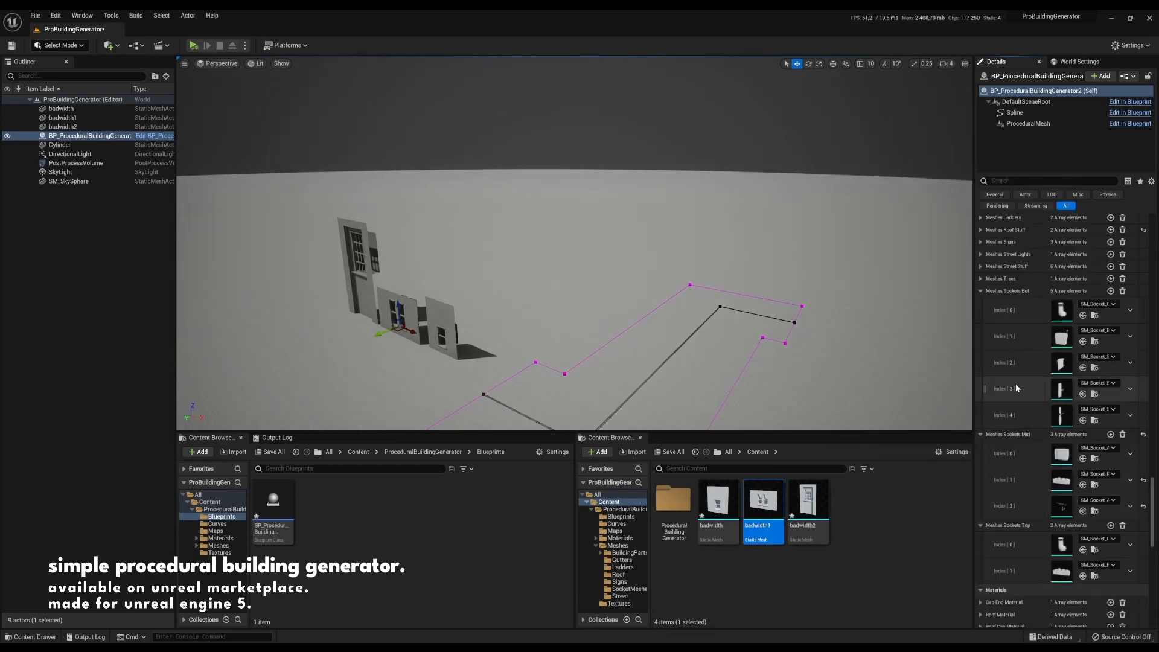
scroll(up, 3)
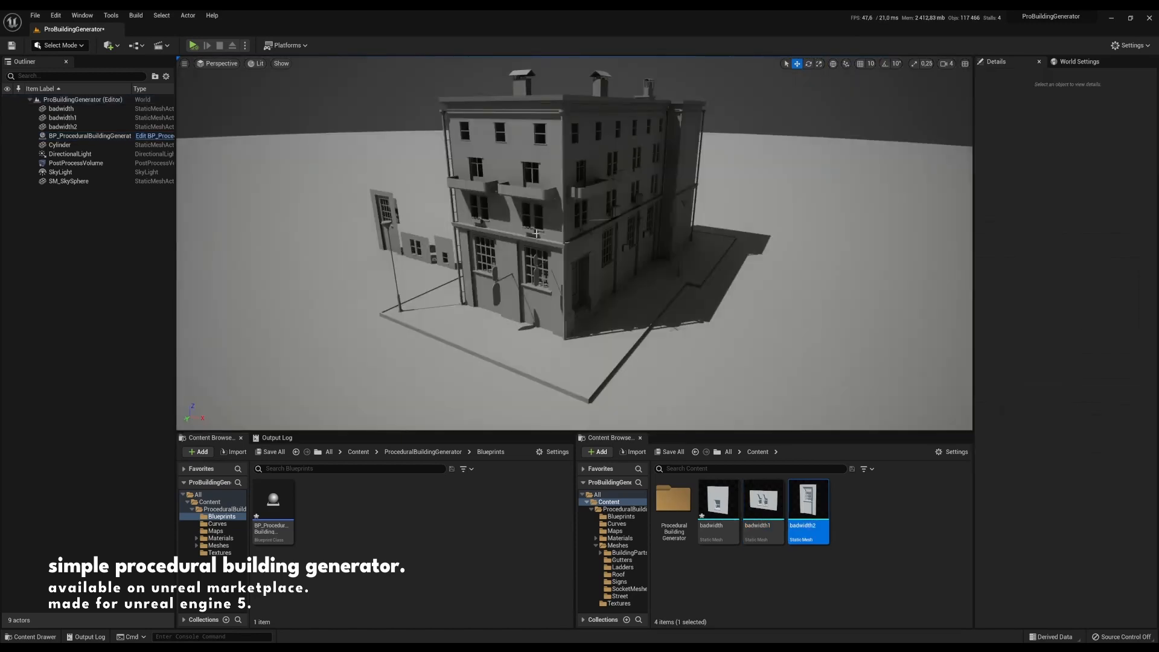
- Select the generator, delete the loose wall meshes and tick Trees? in Details
click(88, 136)
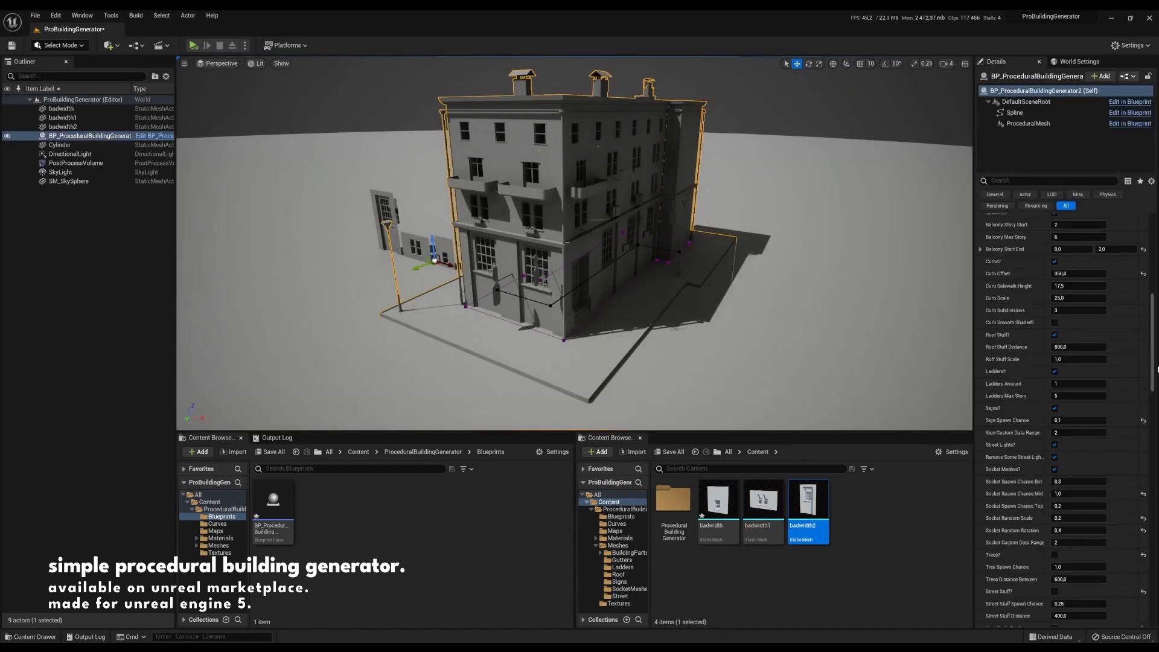
scroll(down, 3)
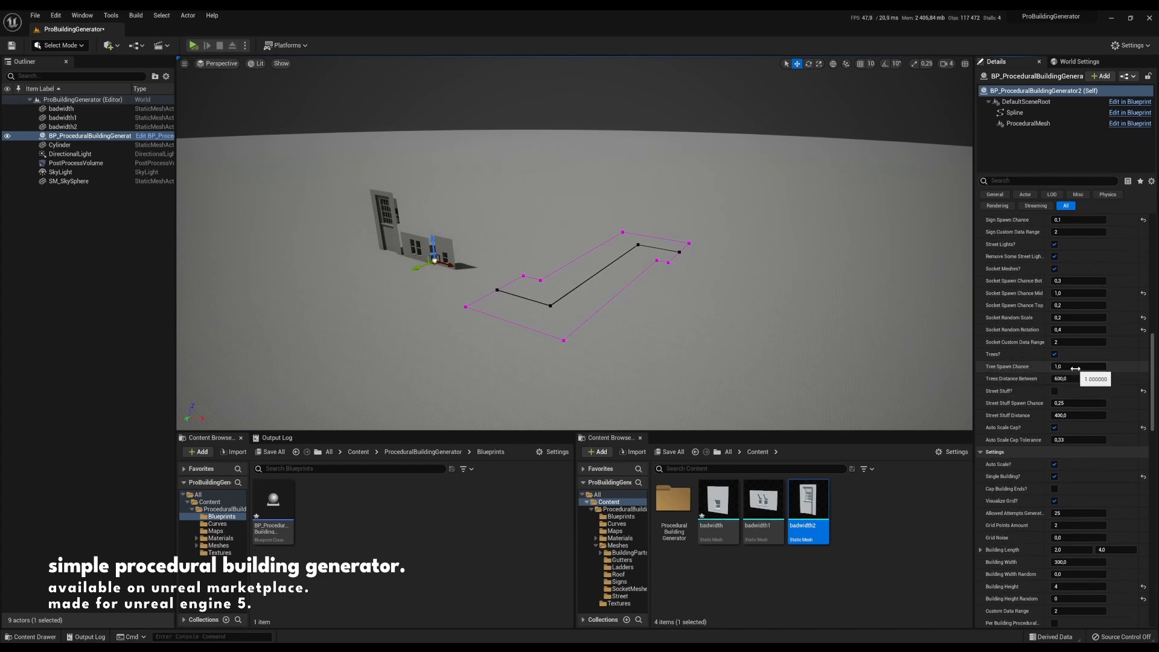
mouse_move(1075, 378)
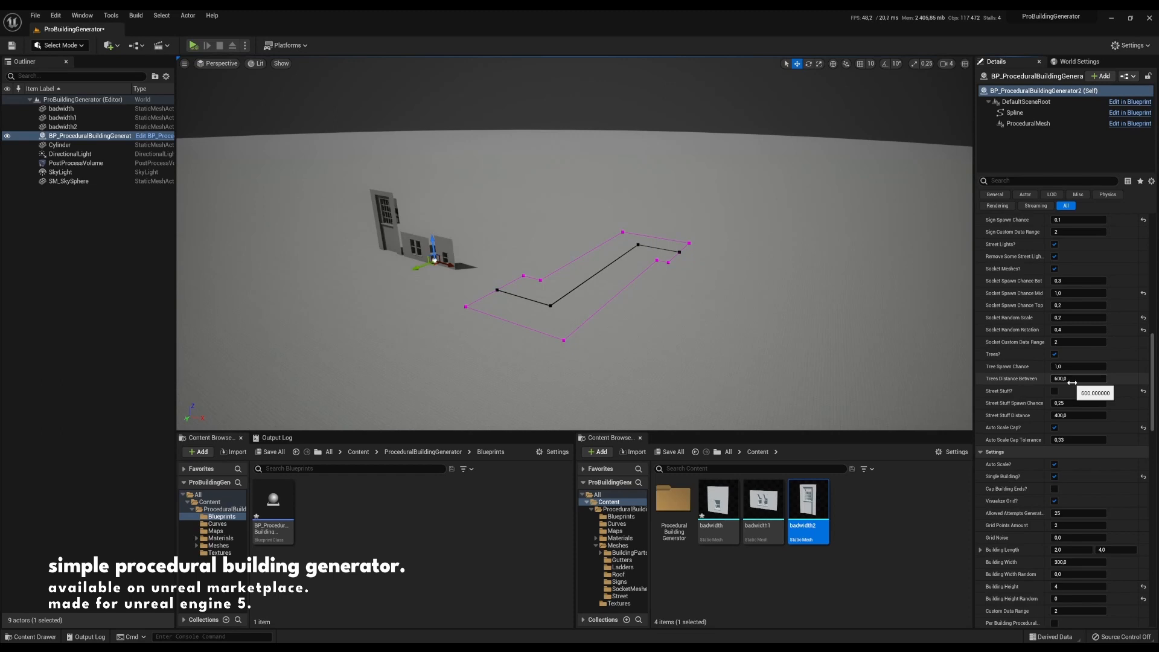
scroll(down, 3)
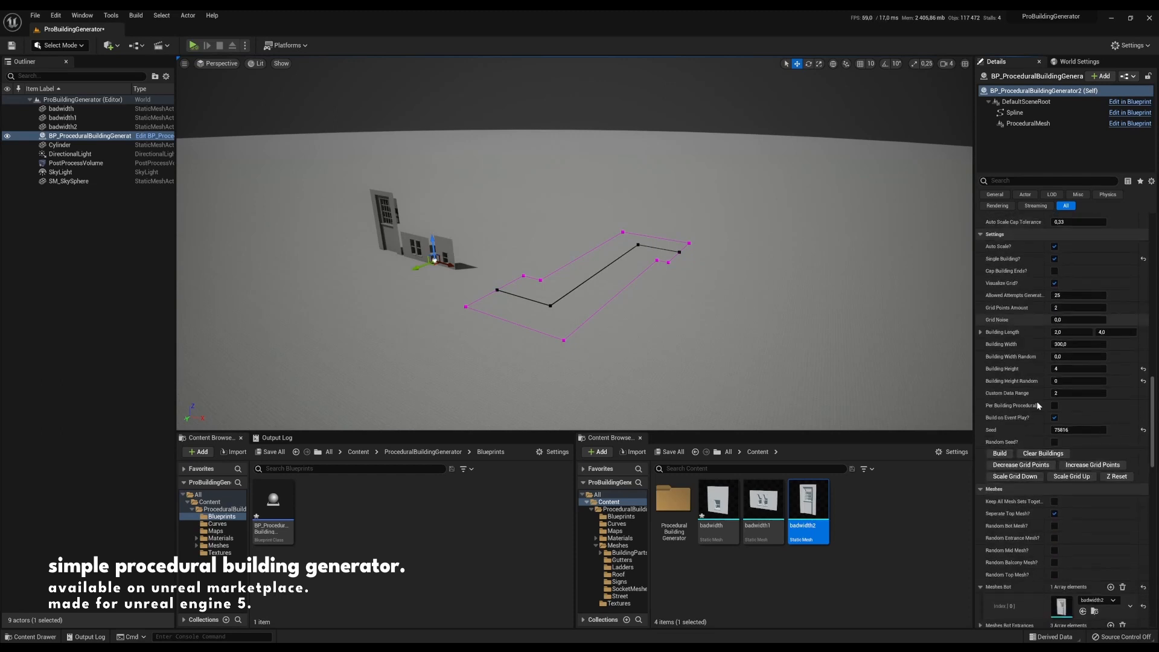
scroll(down, 3)
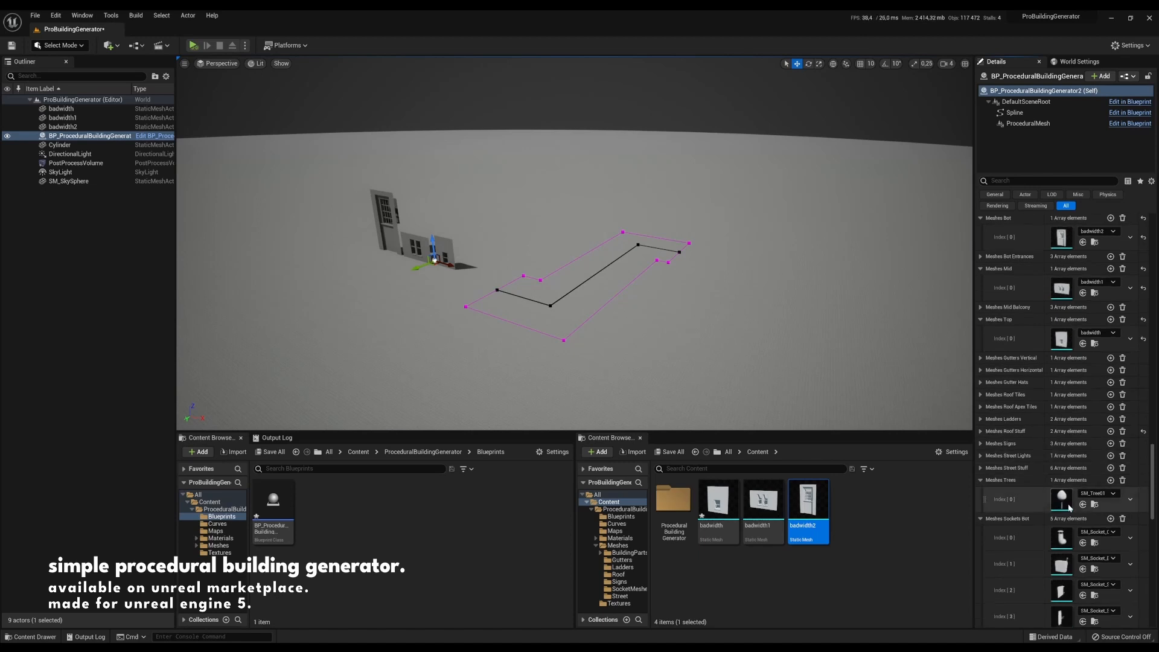
scroll(up, 3)
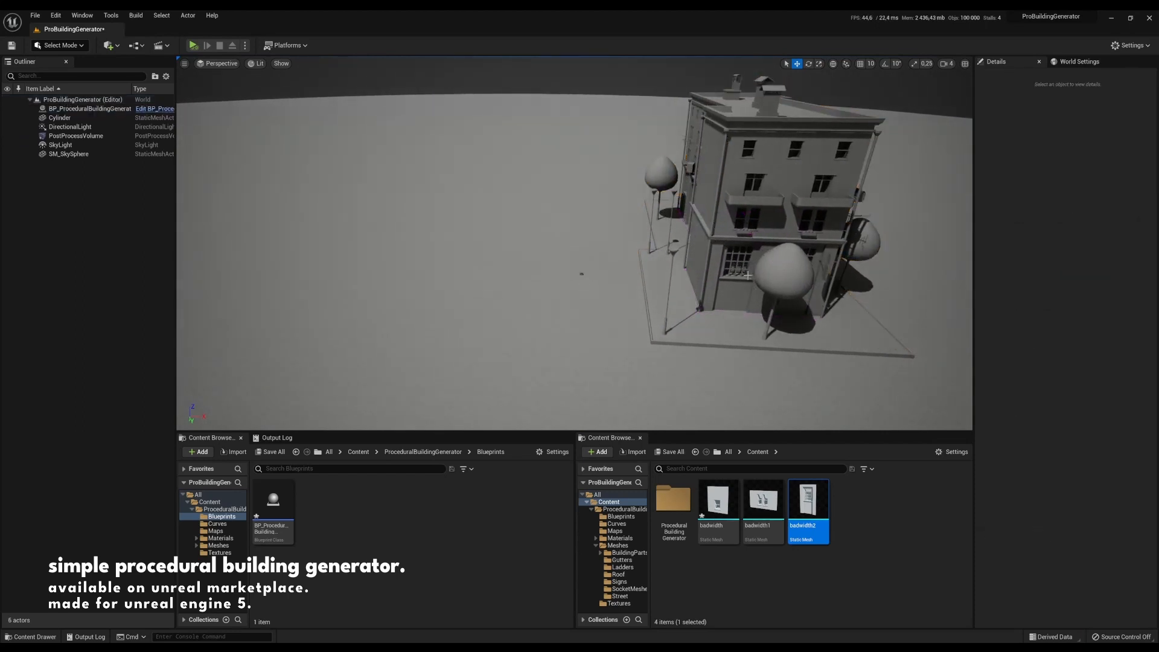
- Rebuild the generator into a long tree-lined four-storey building
click(88, 109)
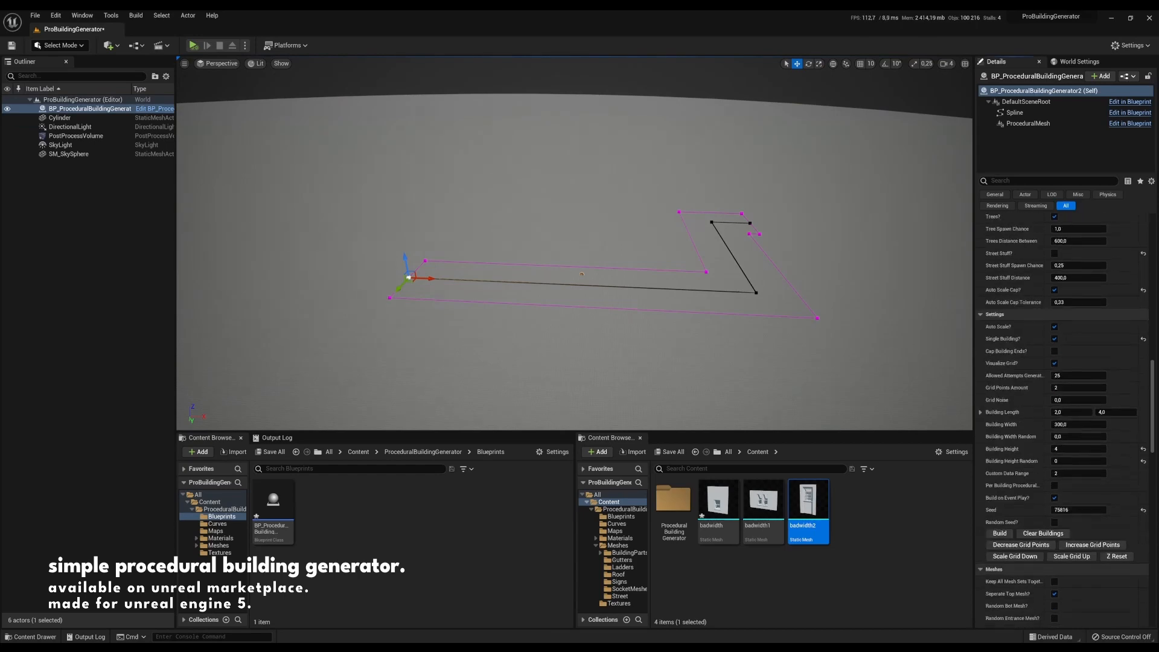
click(999, 532)
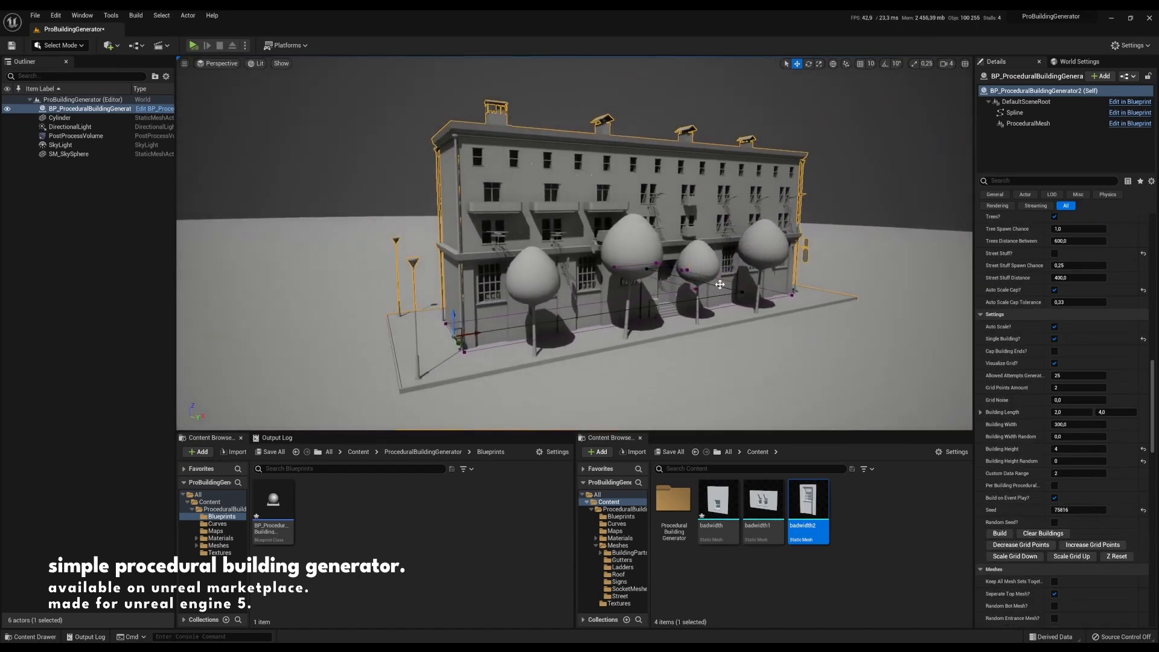
scroll(up, 3)
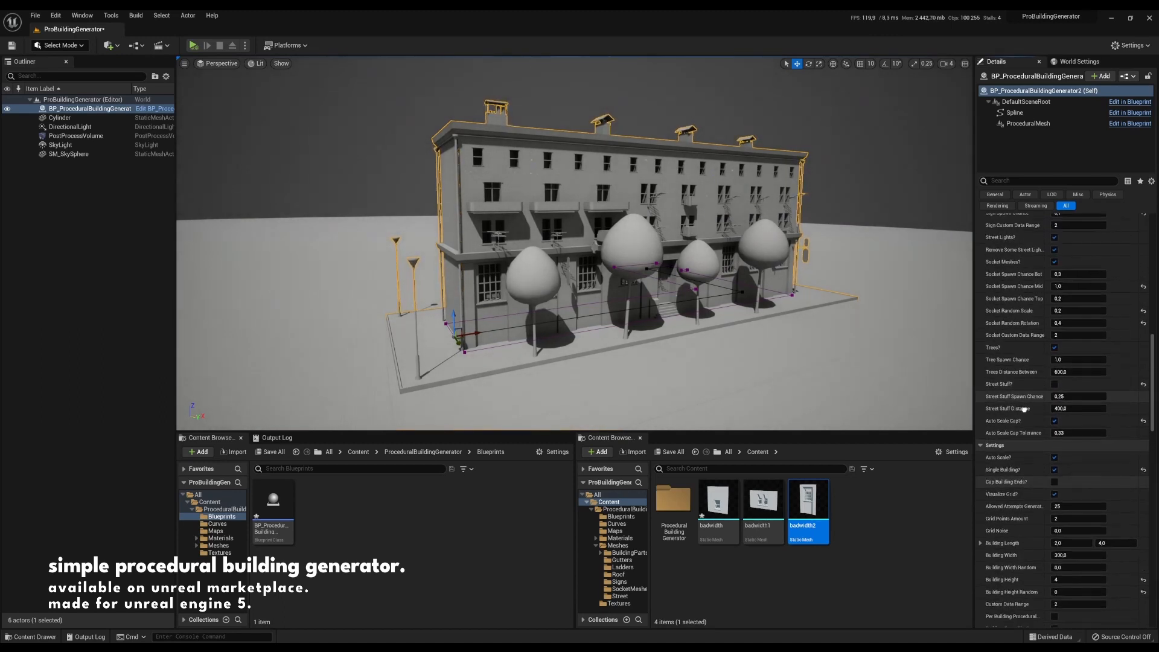
mouse_move(1002, 384)
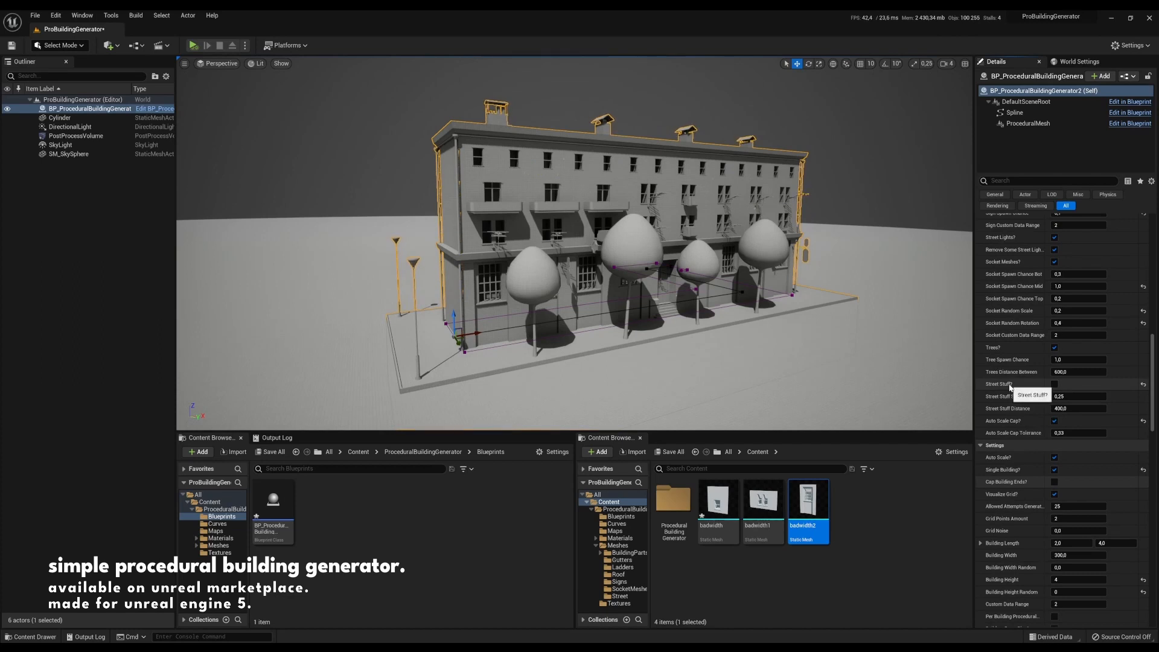
- Enable Street Stuff? with a Street Stuff Spawn Chance of 0.5
click(1056, 384)
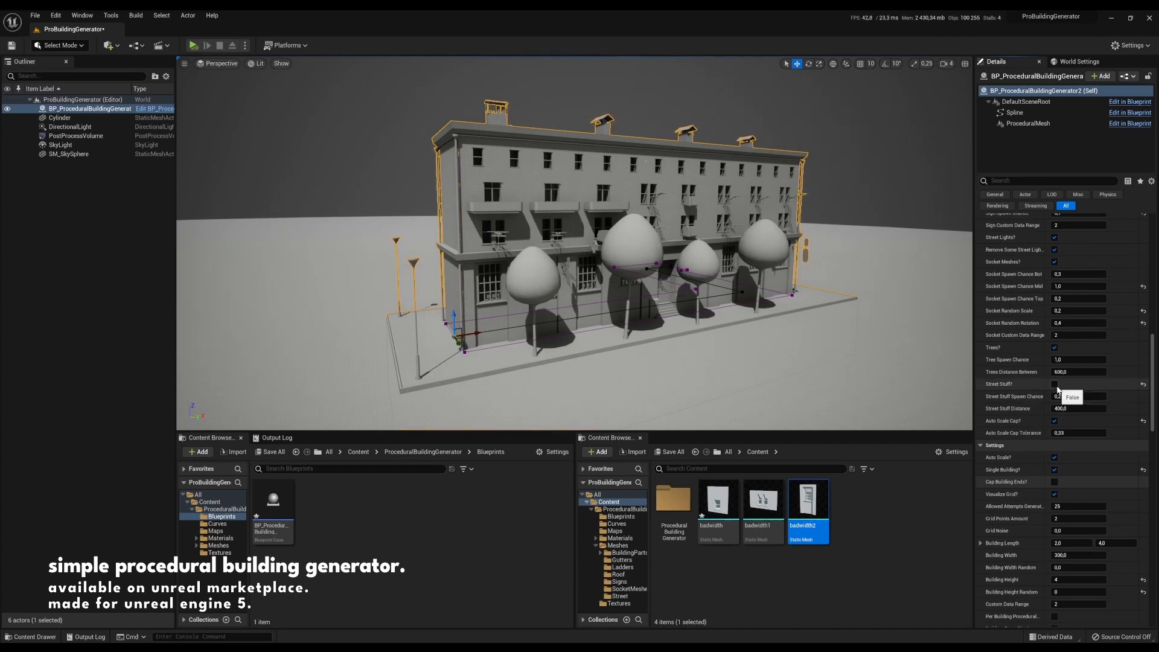
click(1056, 384)
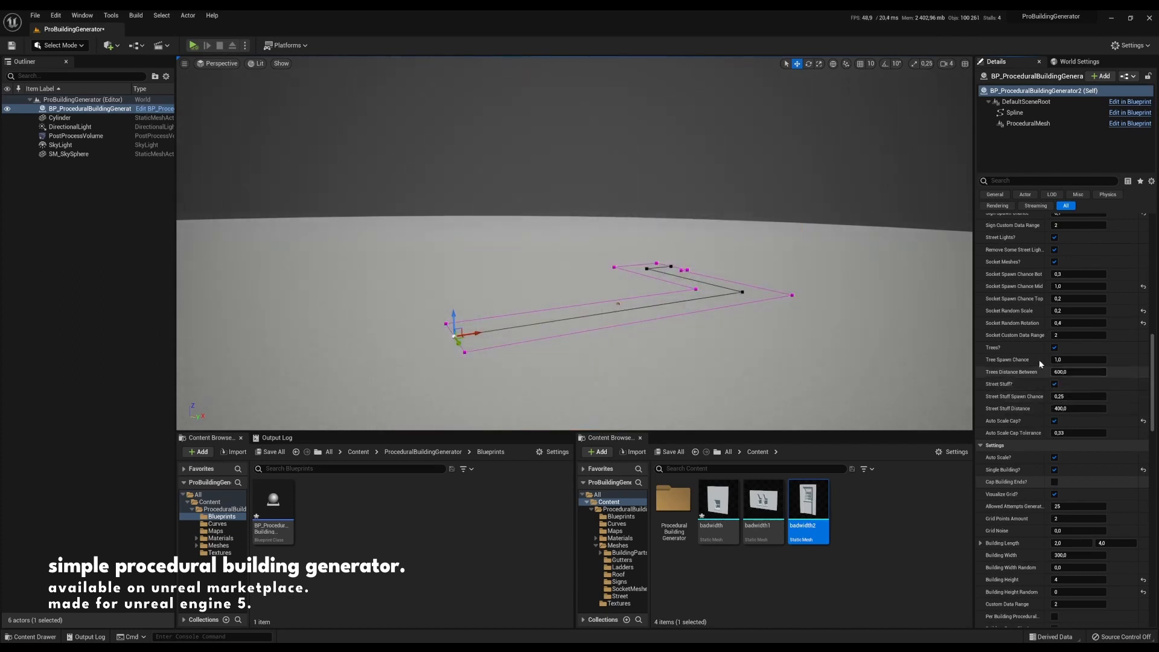
mouse_move(1004, 363)
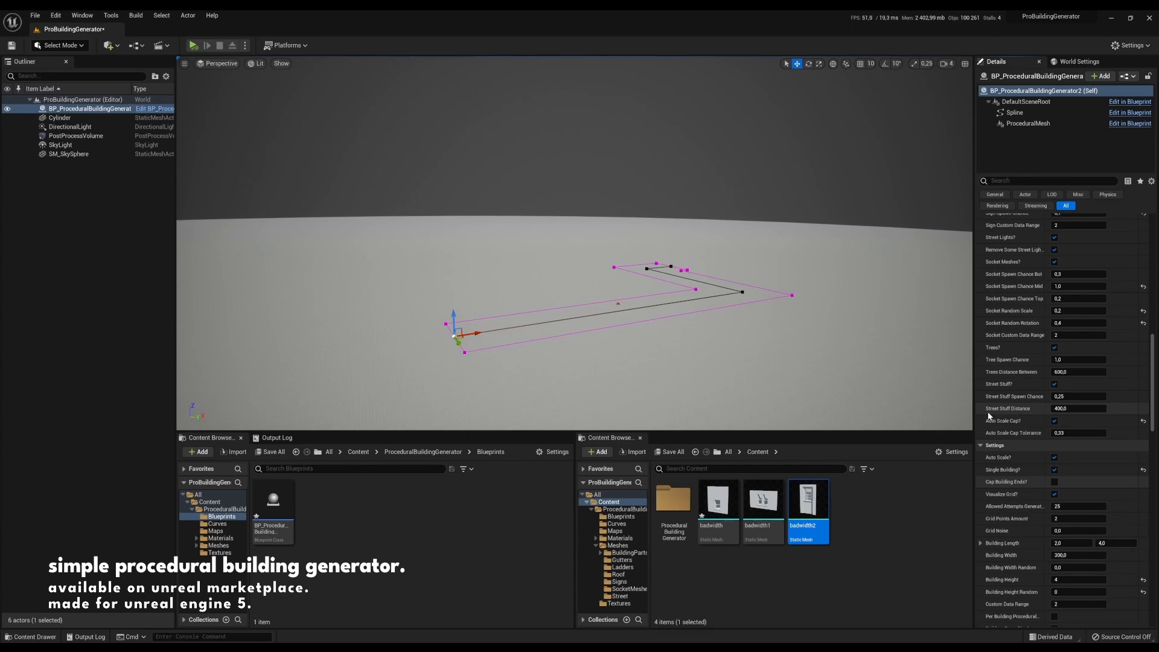
scroll(down, 3)
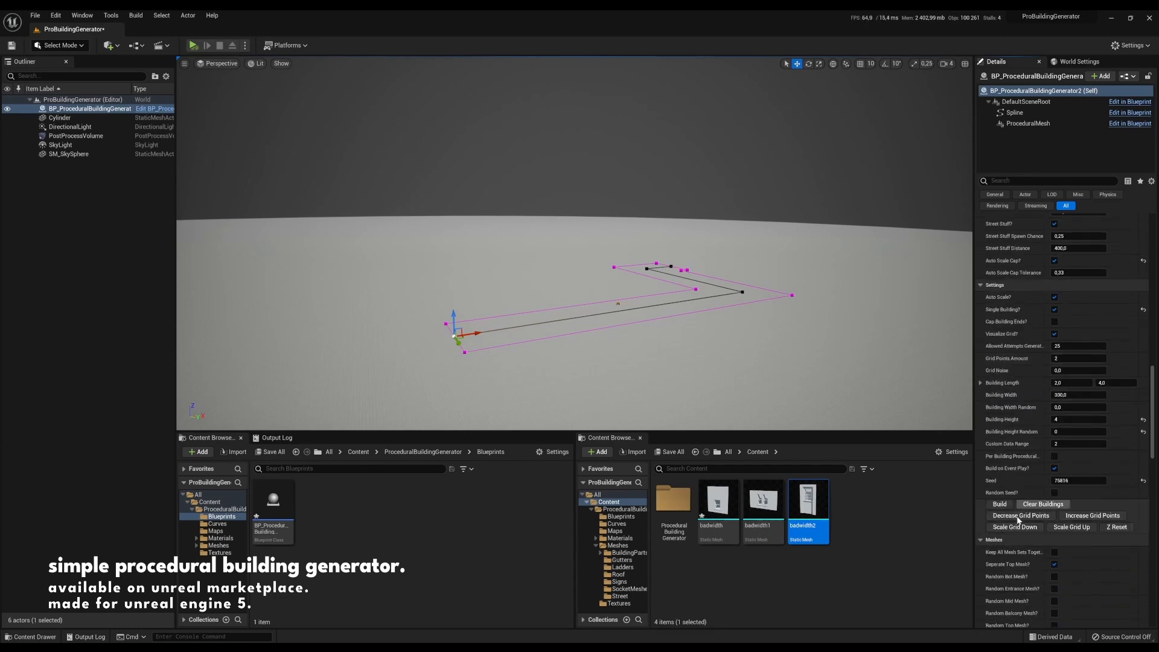
click(999, 503)
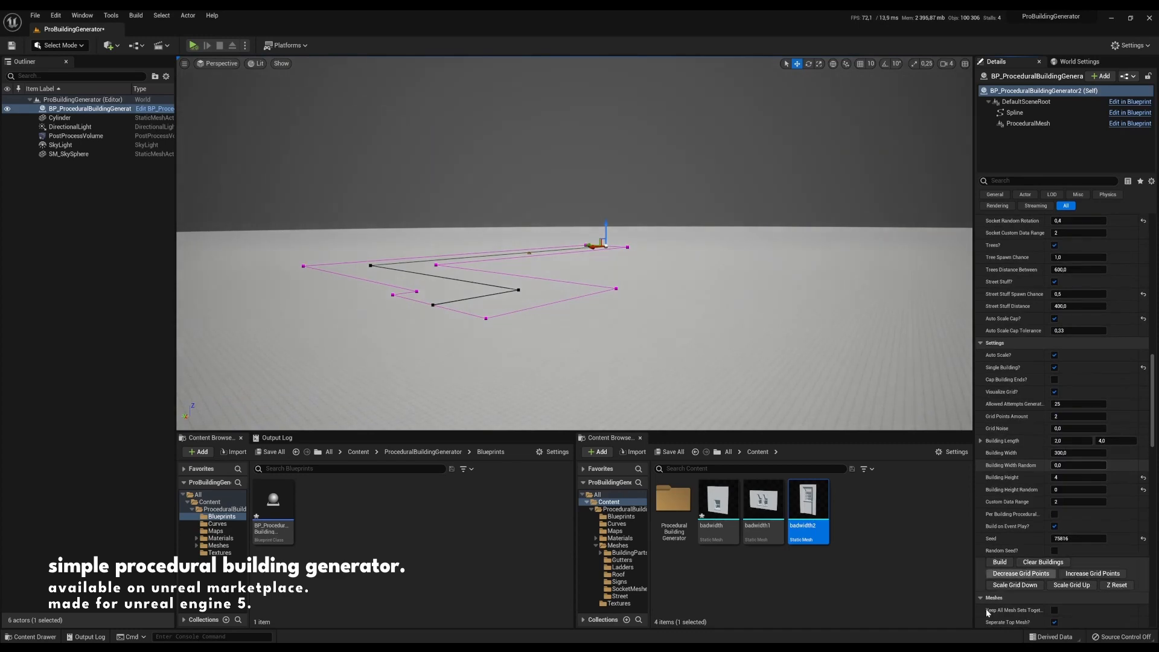
- Rebuild so posts and signs line the pavement beside the trees and lamps
click(1000, 562)
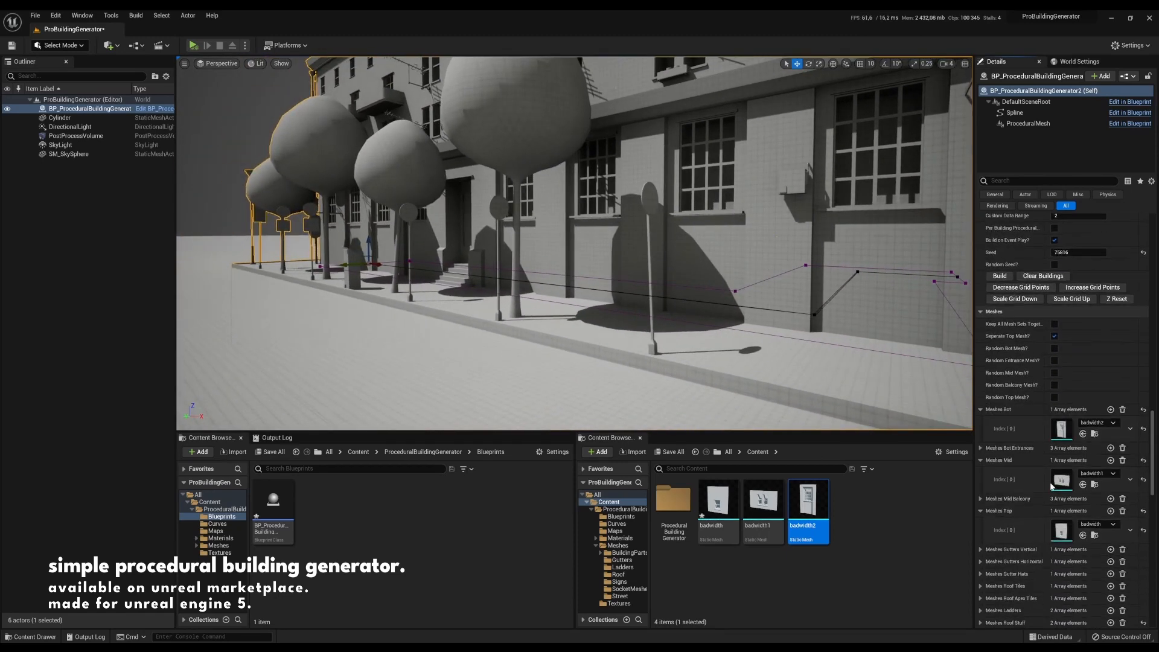
scroll(down, 3)
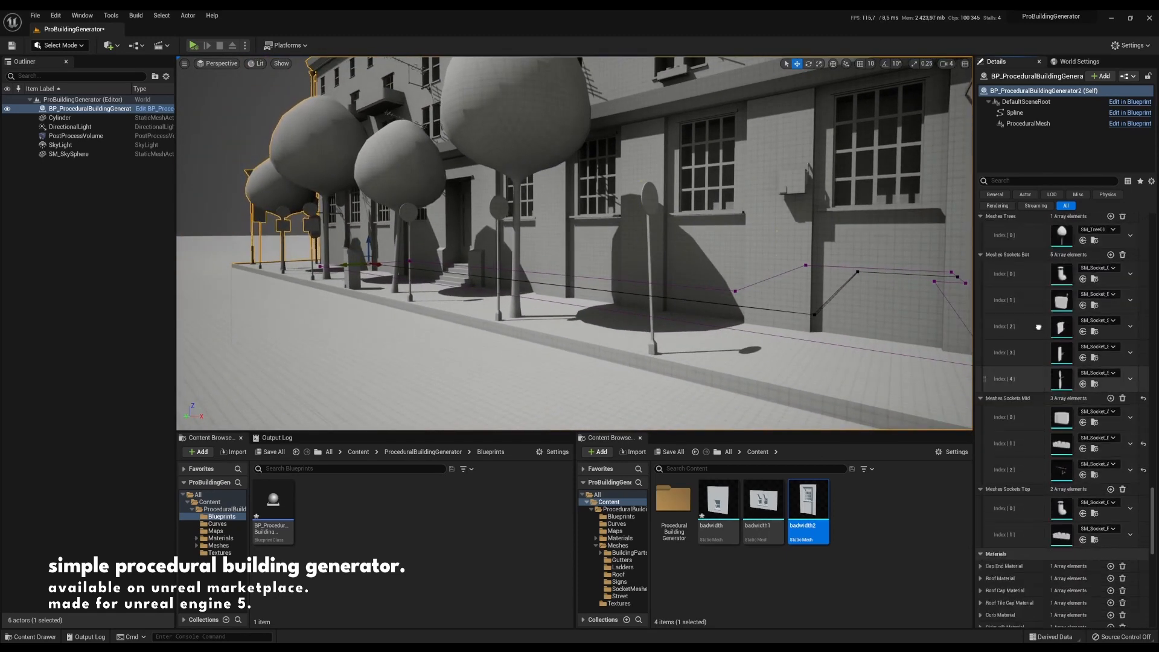
scroll(up, 3)
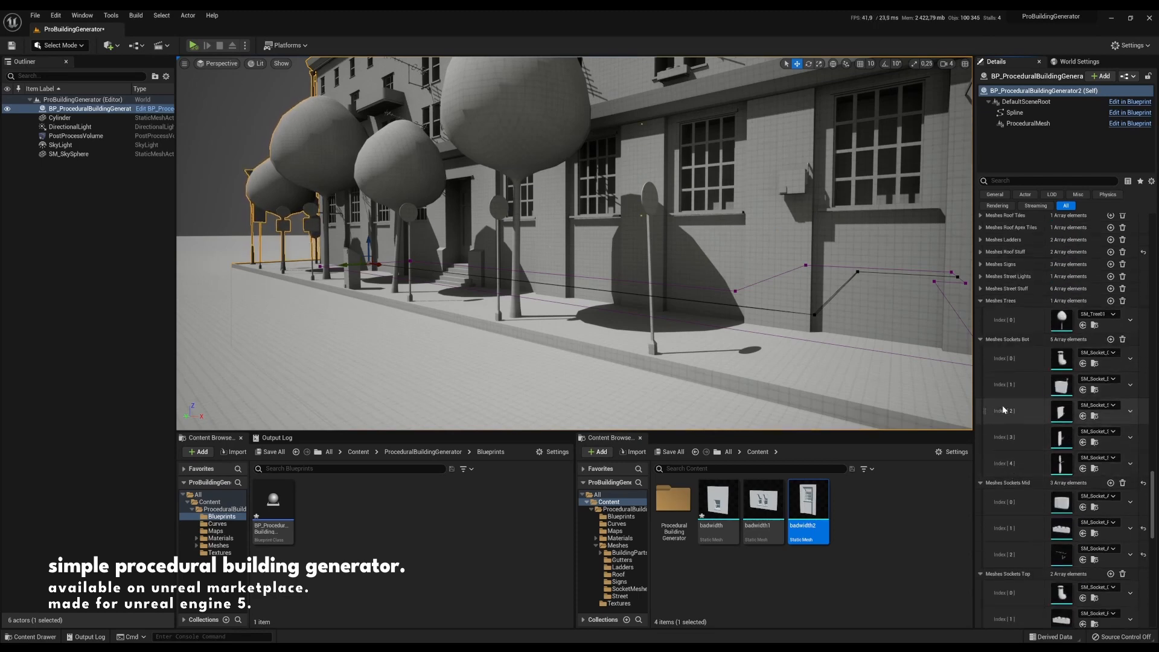